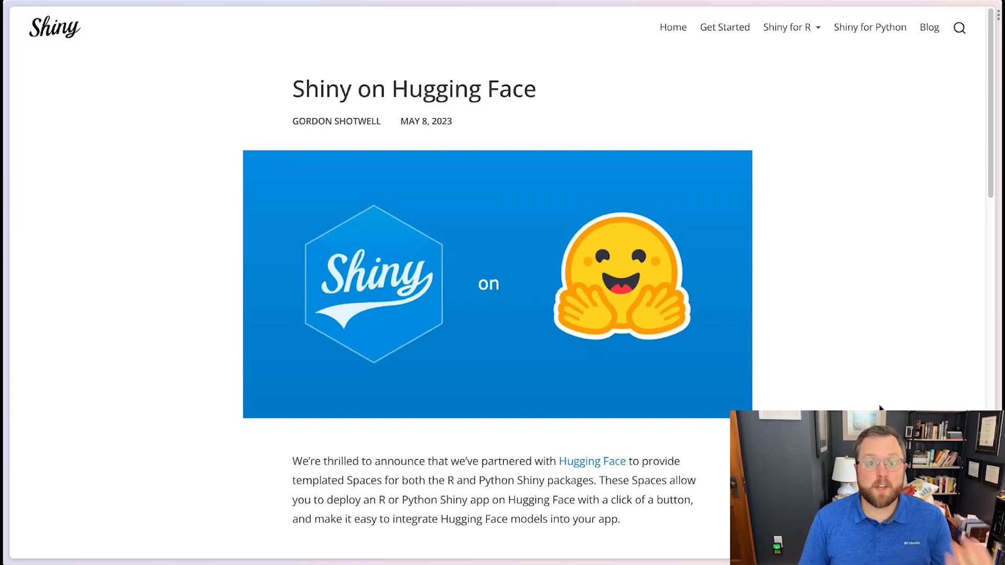
pyautogui.moveTo(882, 380)
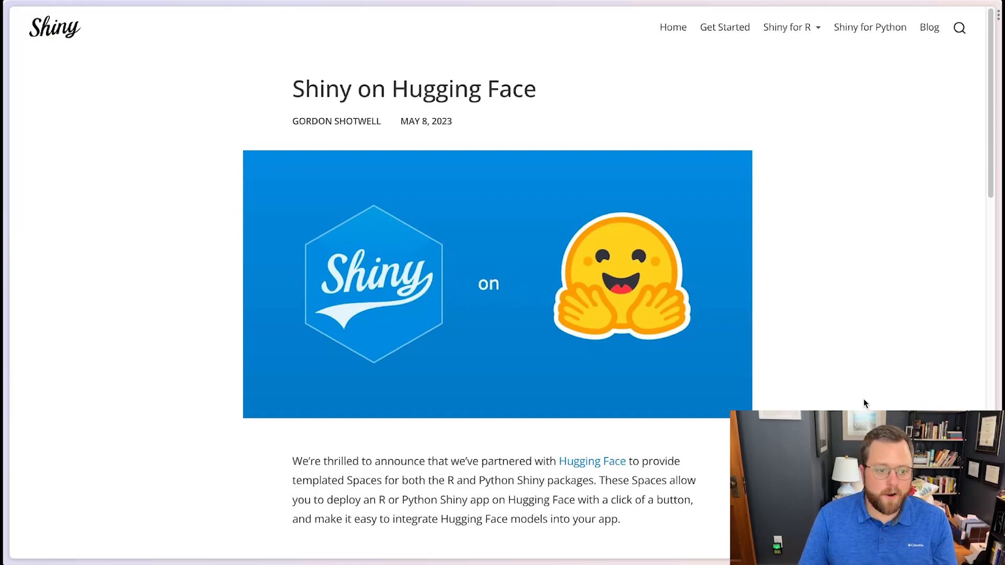
# - Start a new Space from the Shiny for R template
pyautogui.scroll(-3)
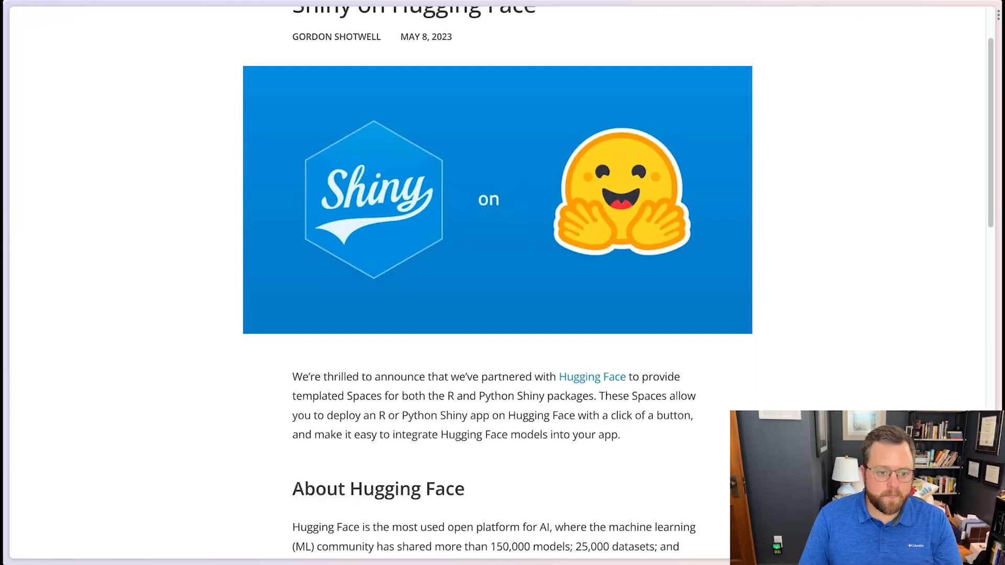
pyautogui.scroll(-3)
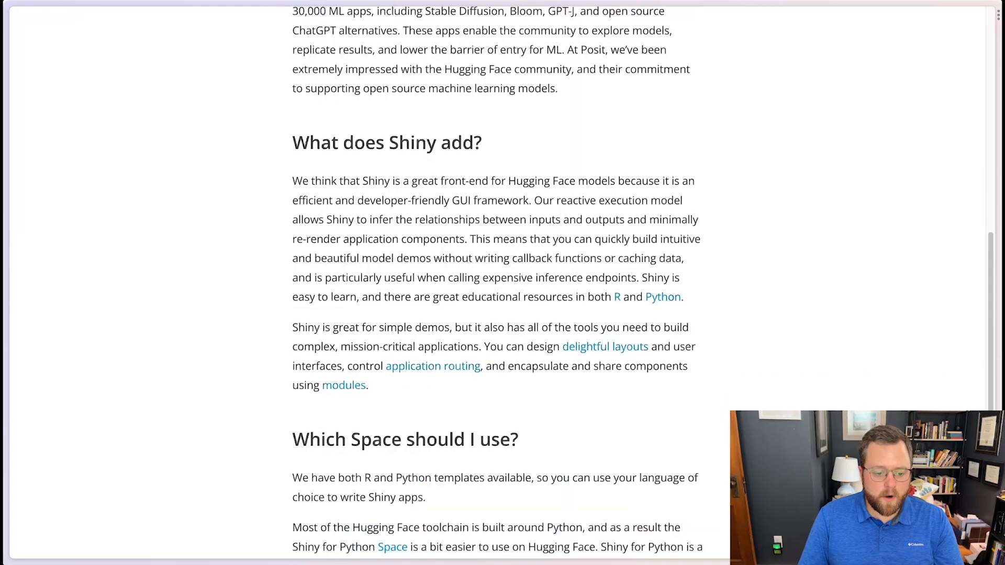
pyautogui.scroll(-3)
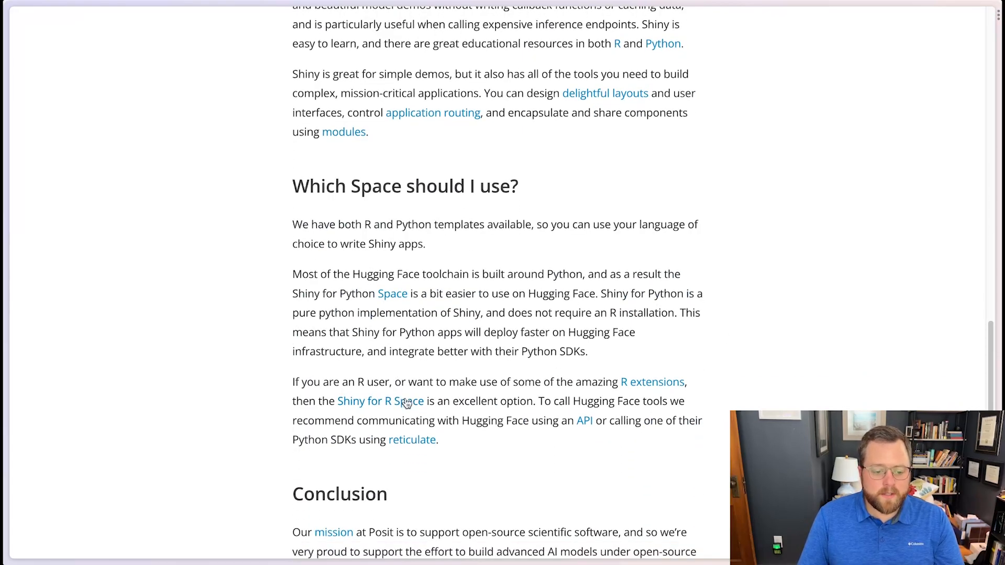
pyautogui.moveTo(406, 404)
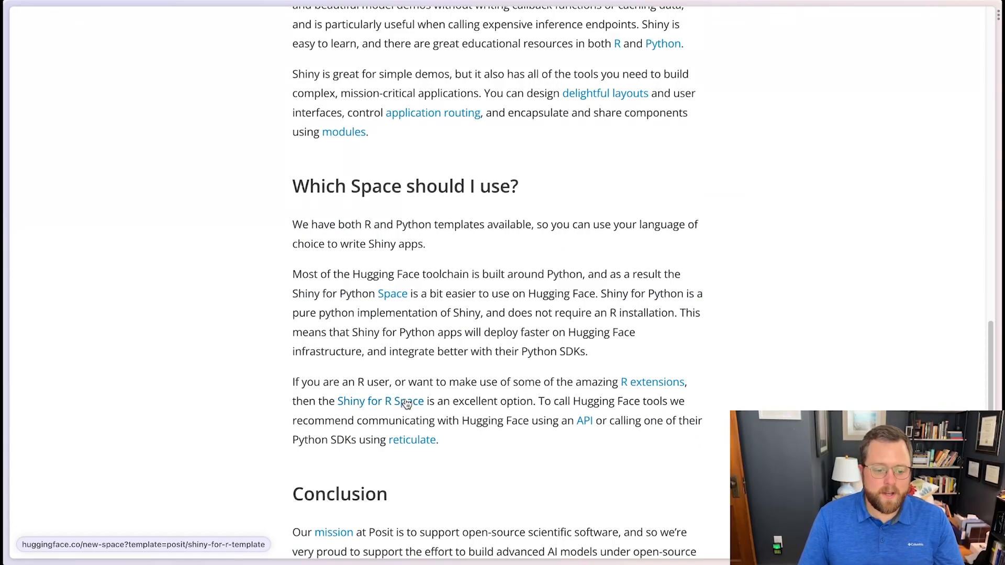
pyautogui.click(380, 401)
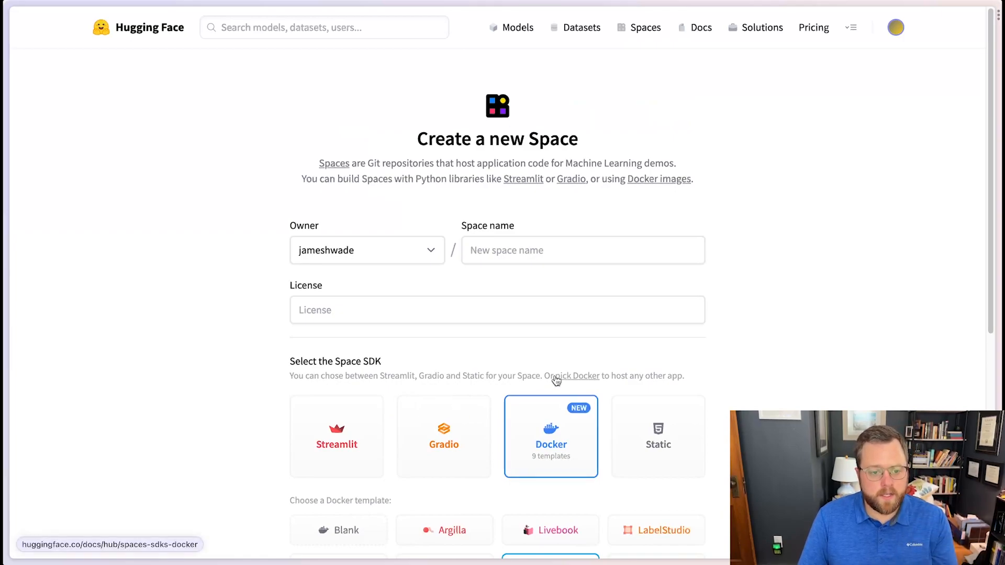
pyautogui.moveTo(539, 329)
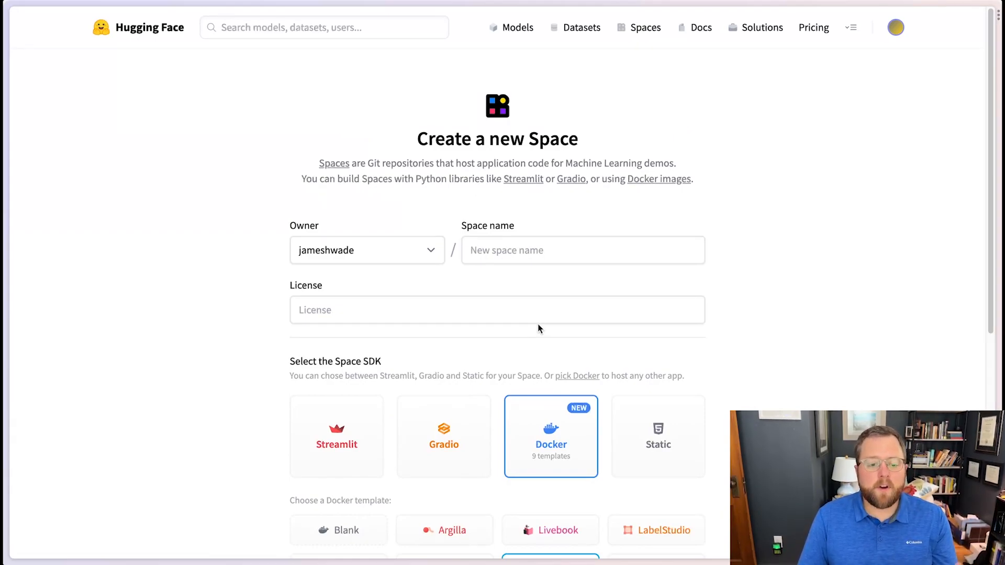
pyautogui.moveTo(529, 292)
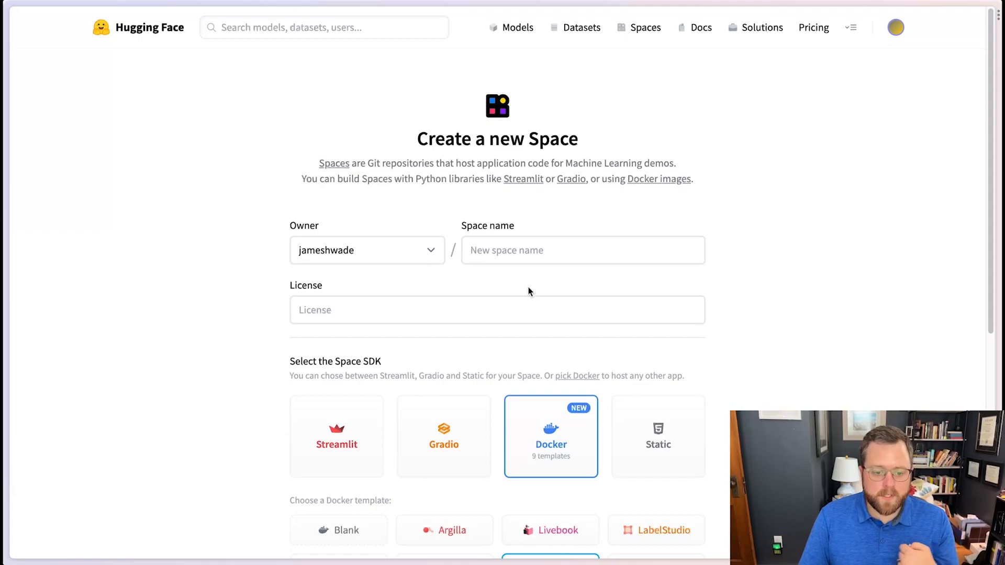
# - Name the Space shiny_on_hf, choose the MIT license, and keep Docker Shiny (R), public
pyautogui.click(582, 250)
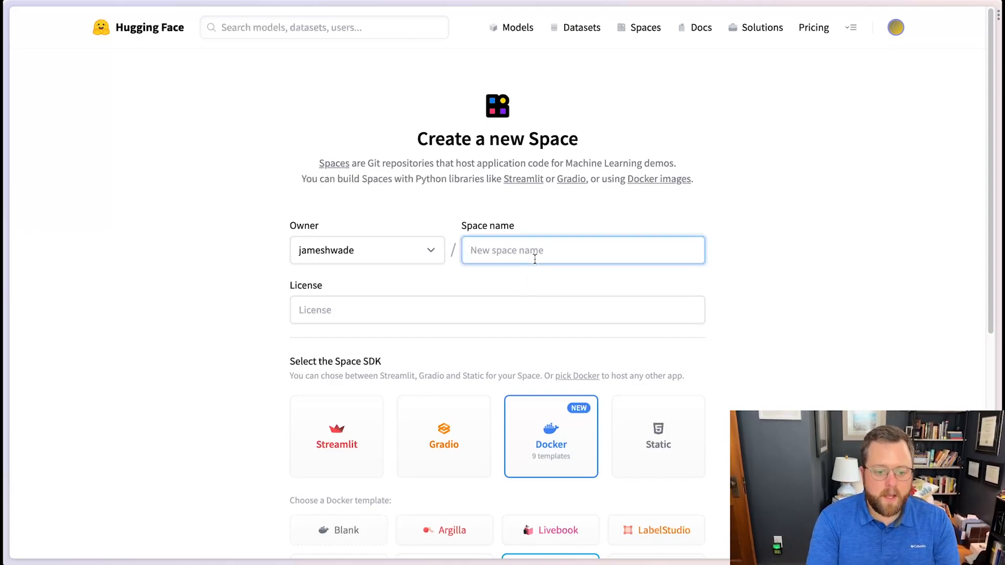
pyautogui.write('shiny_on_hf')
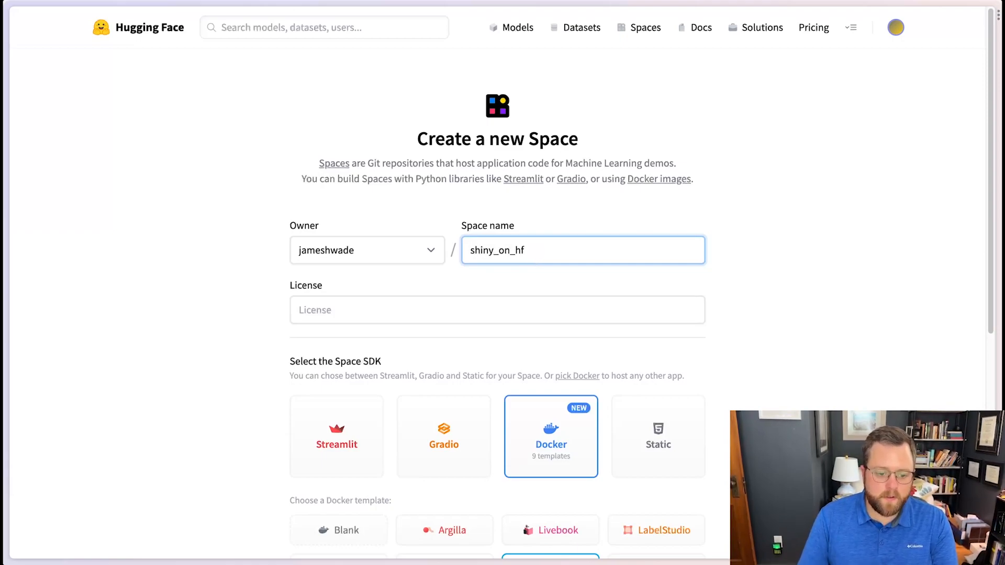
pyautogui.click(496, 309)
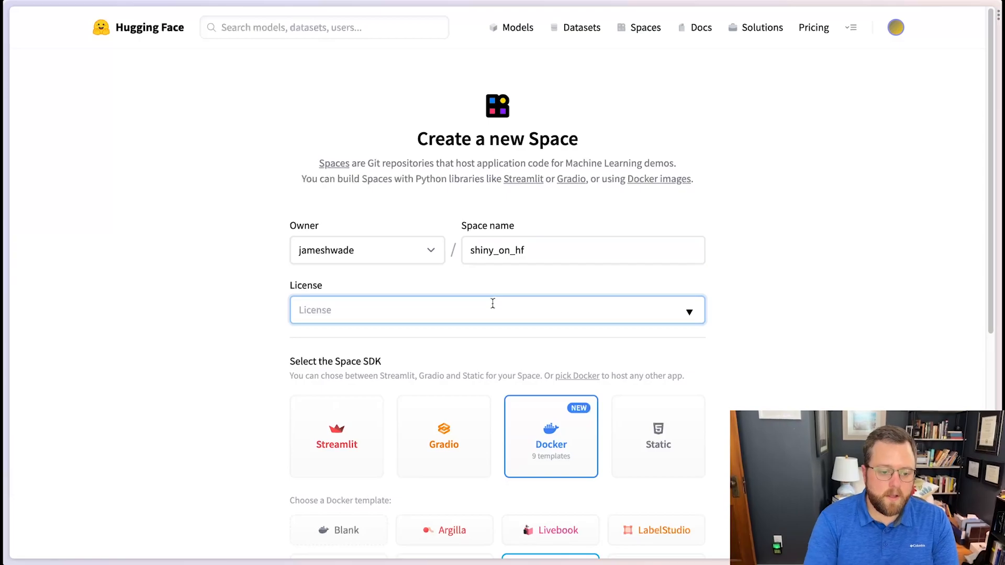
pyautogui.write('mit')
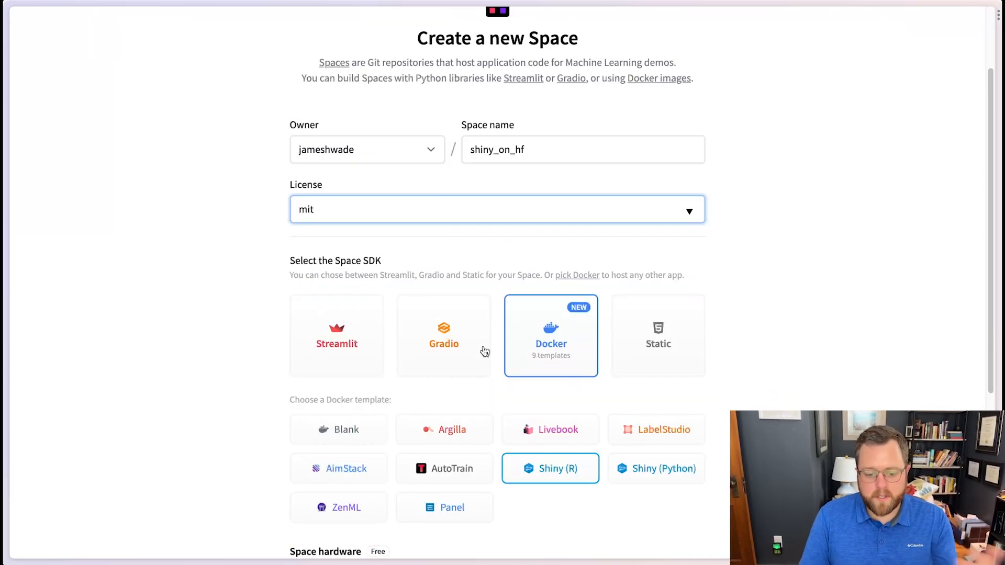
pyautogui.scroll(-3)
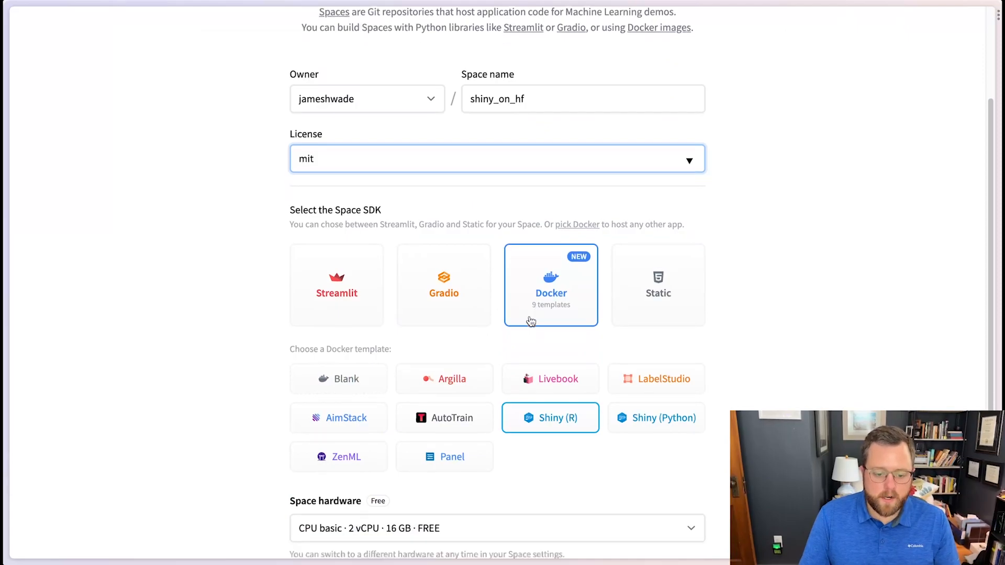
pyautogui.scroll(-3)
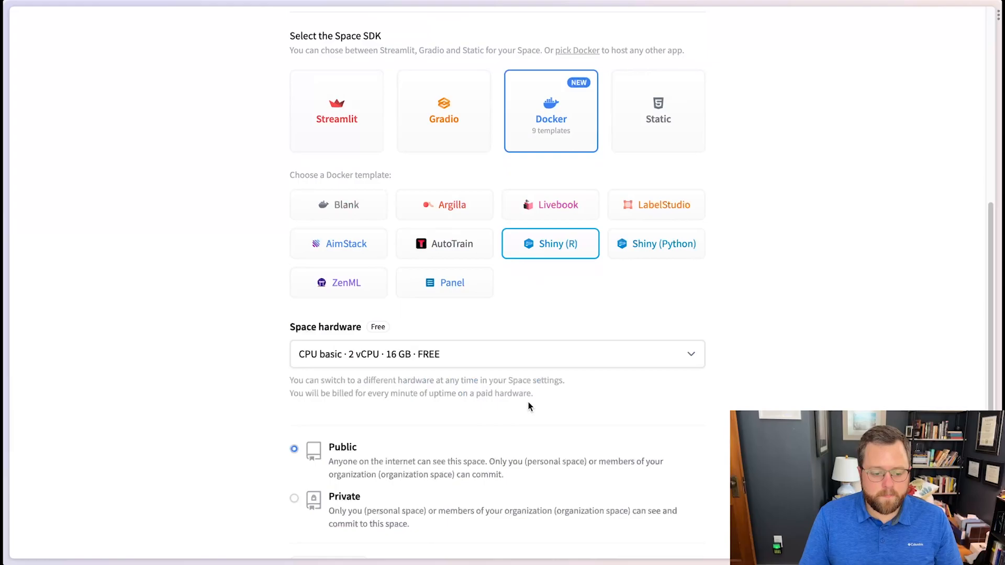
pyautogui.scroll(-3)
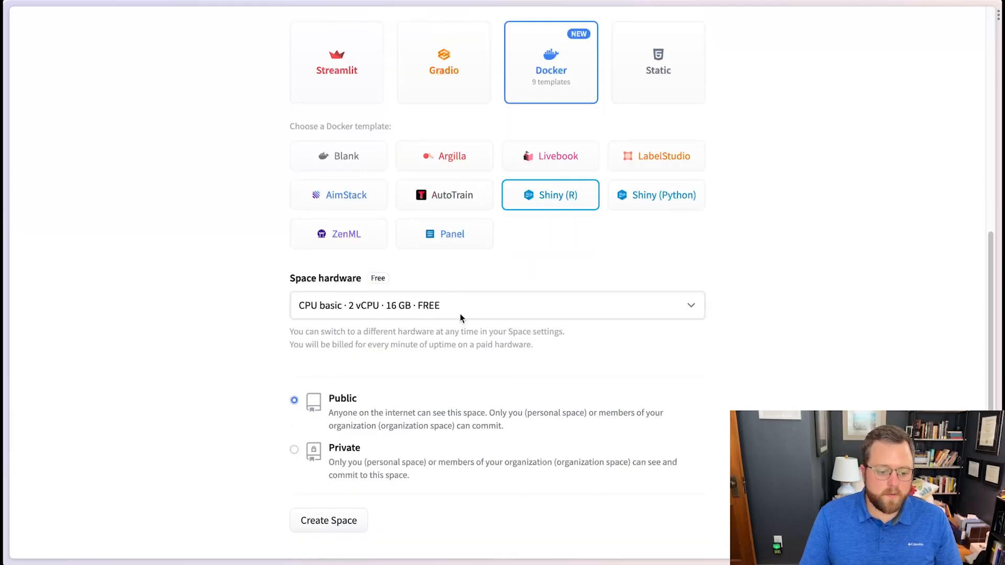
pyautogui.moveTo(373, 408)
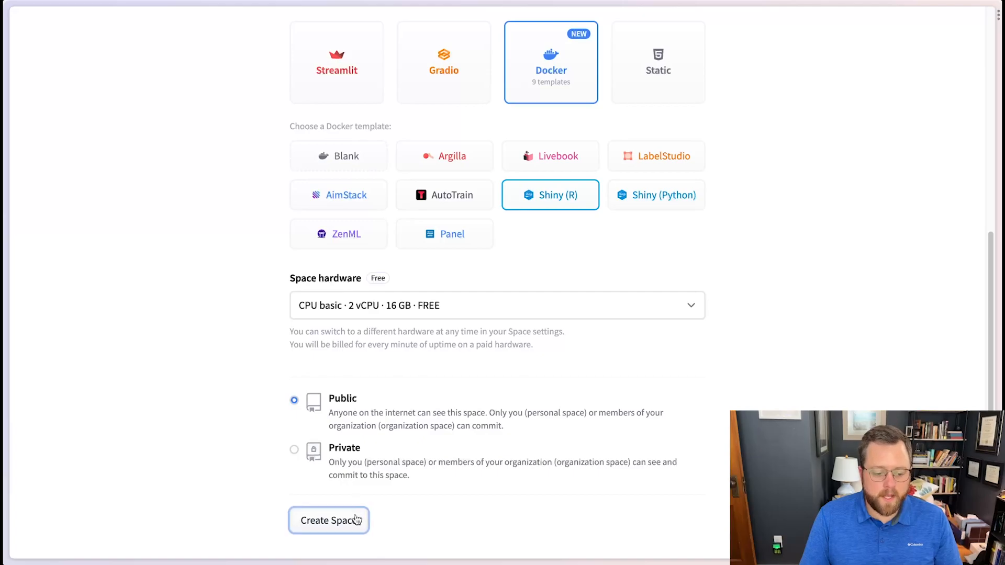
# - Create the shiny_on_hf Space and close the build logs once the penguins app runs
pyautogui.click(328, 520)
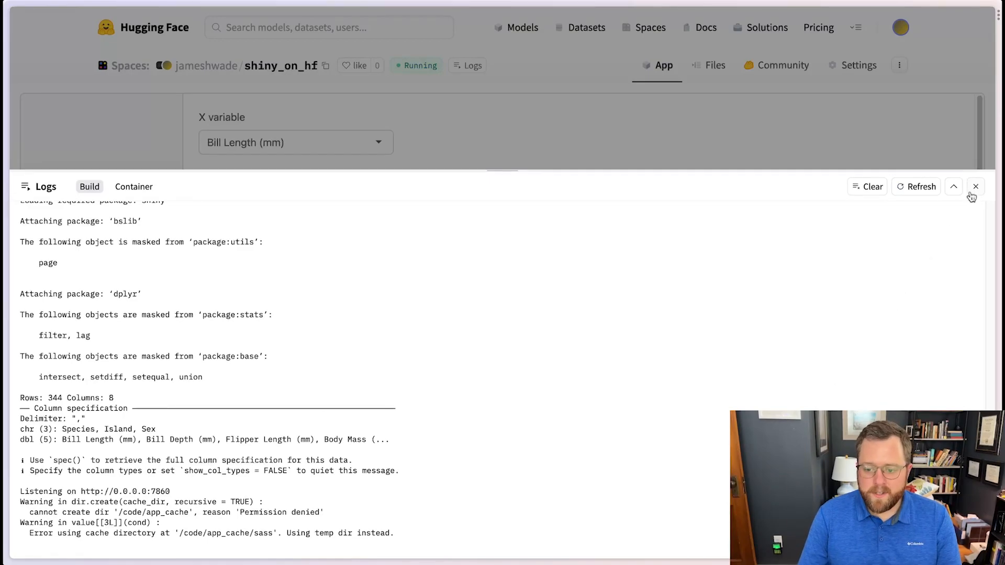
pyautogui.click(974, 186)
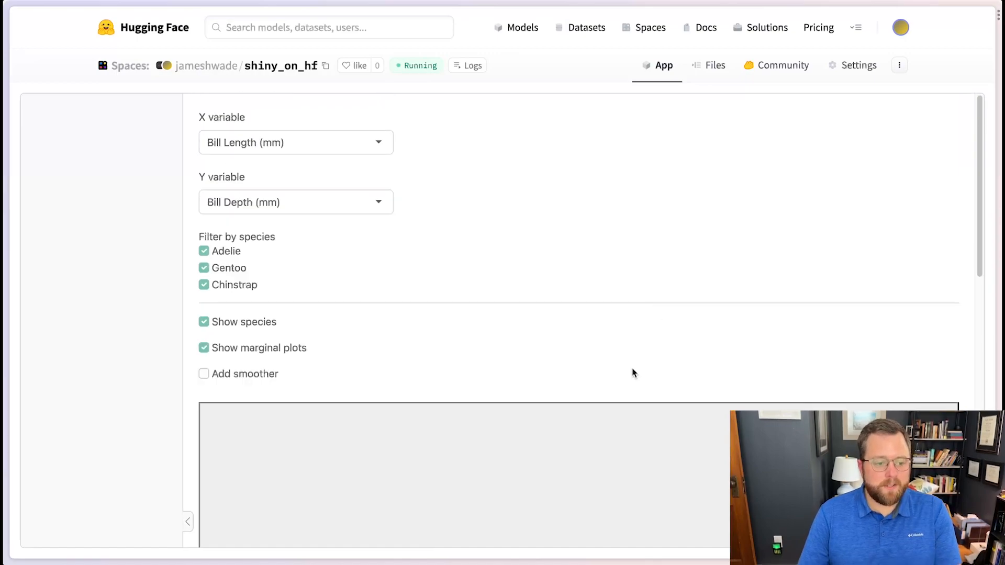
pyautogui.moveTo(630, 279)
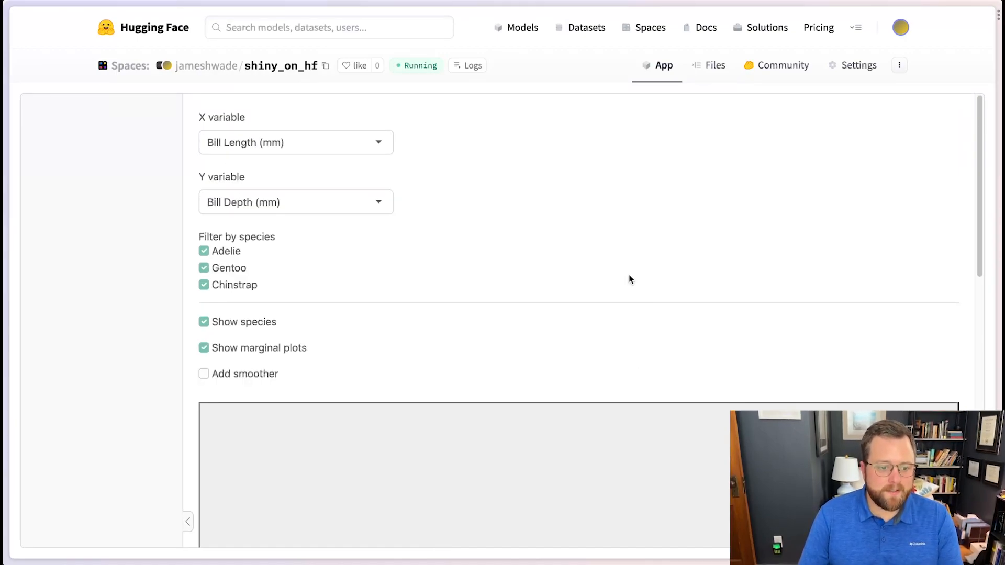
pyautogui.moveTo(483, 263)
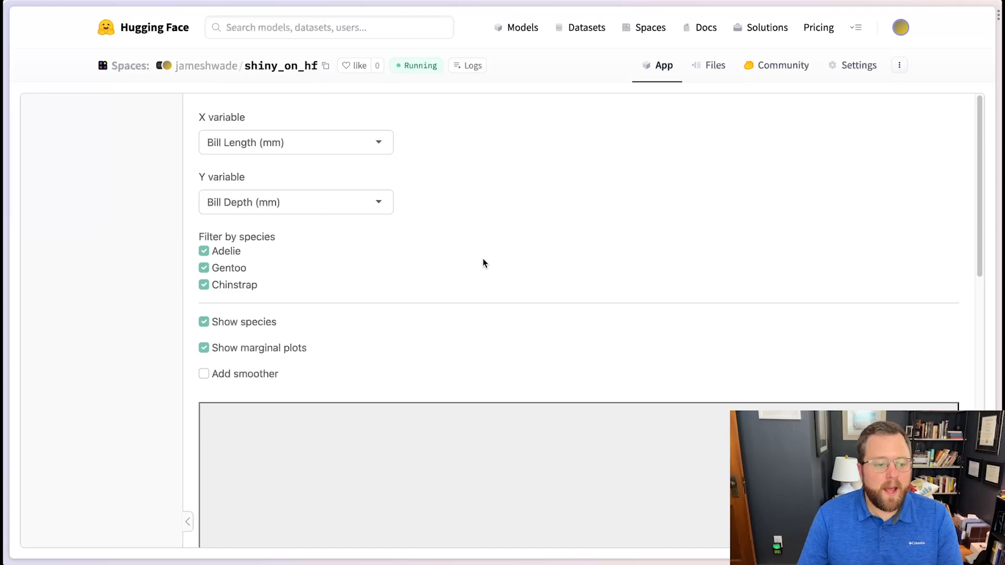
pyautogui.moveTo(481, 228)
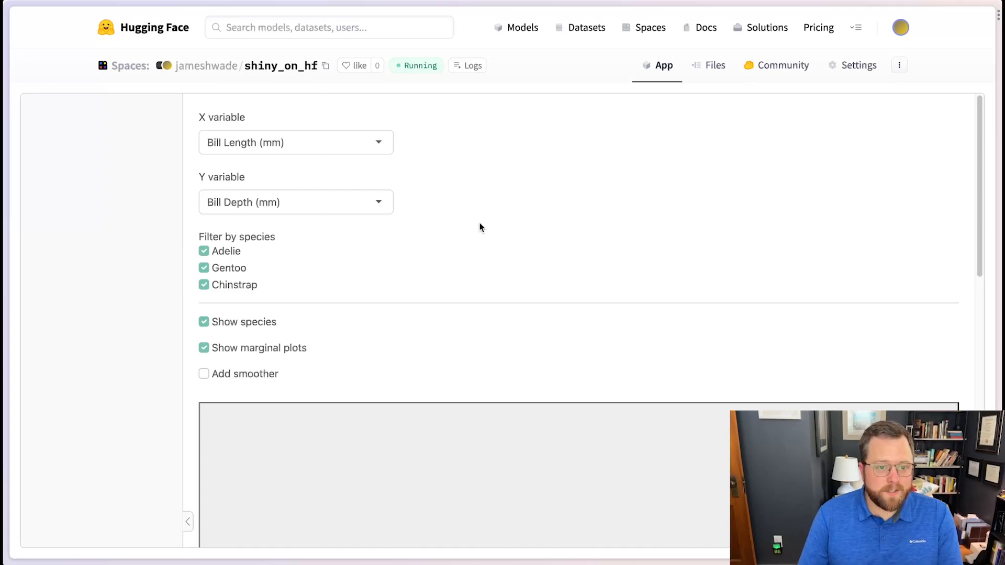
pyautogui.moveTo(445, 233)
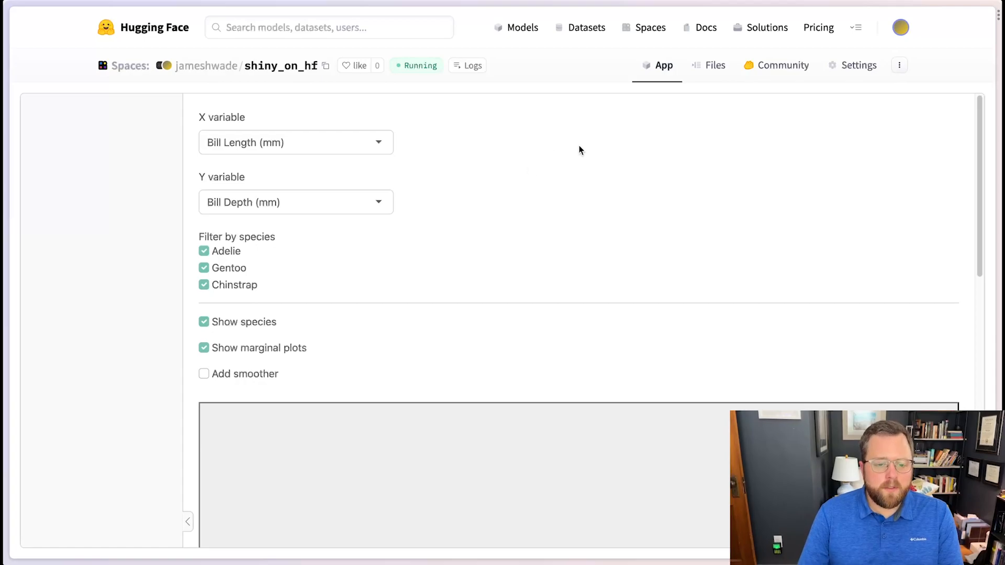
pyautogui.moveTo(627, 151)
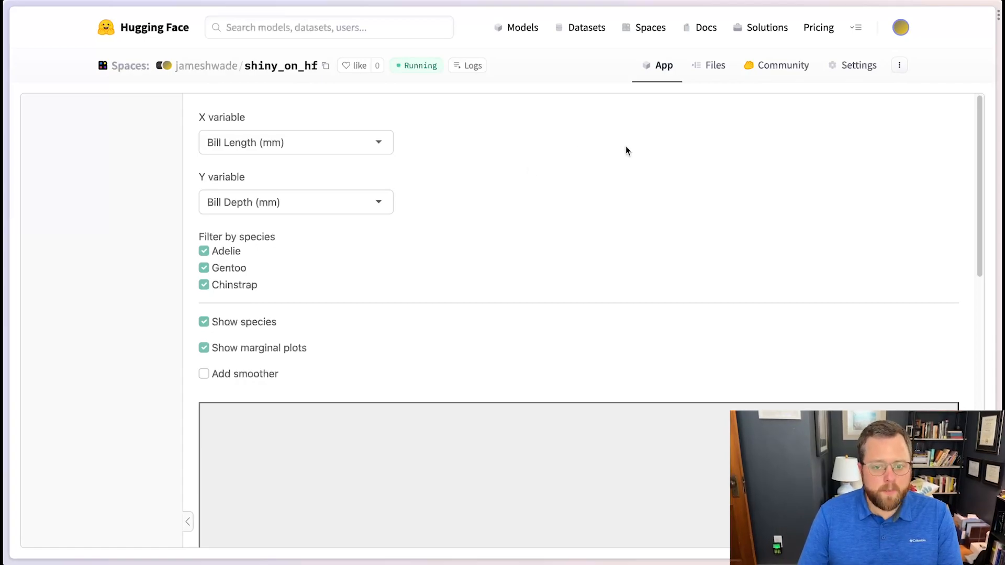
# - Show the Space's files: app.R, Dockerfile, penguins.csv and README.md
pyautogui.click(714, 65)
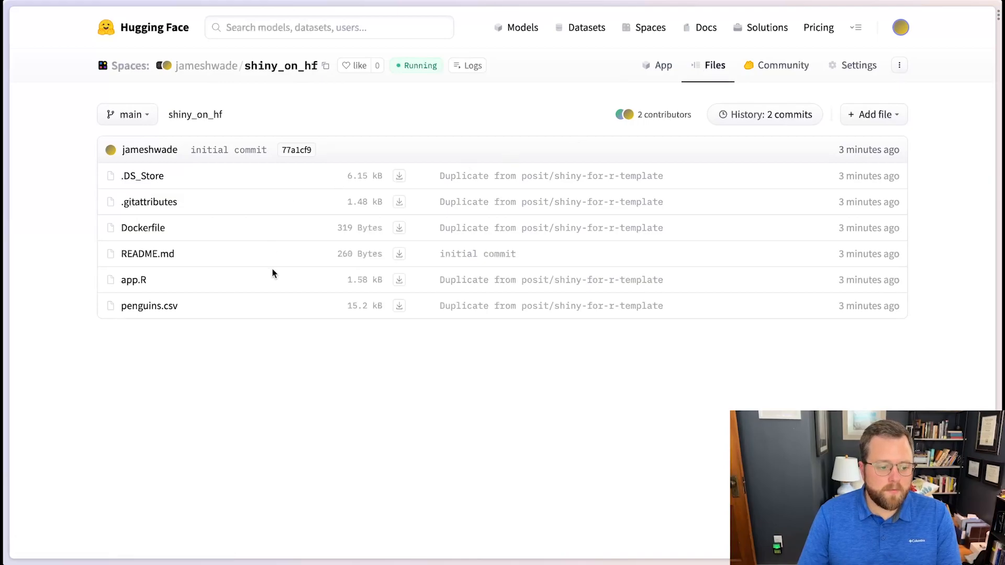
pyautogui.moveTo(263, 324)
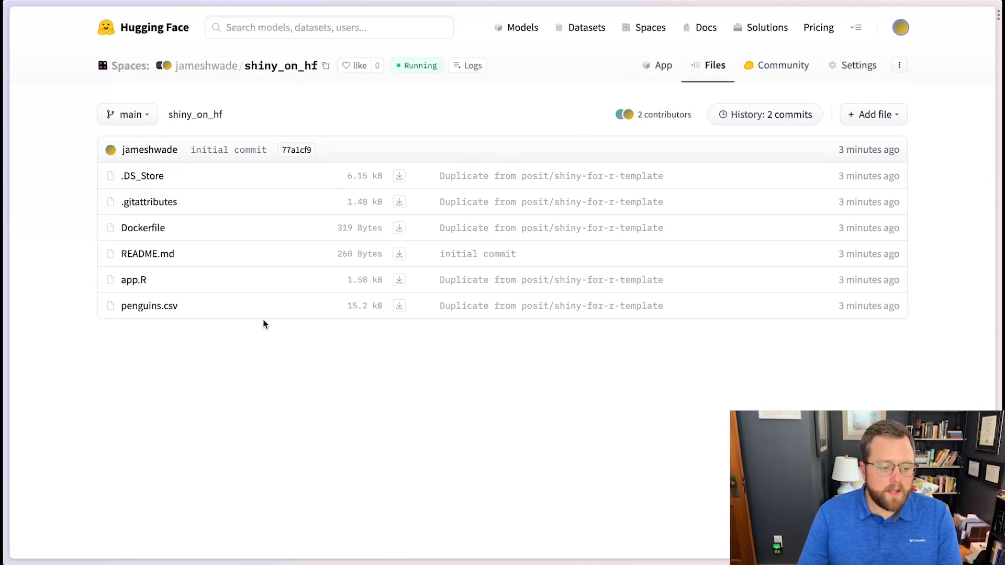
pyautogui.moveTo(133, 280)
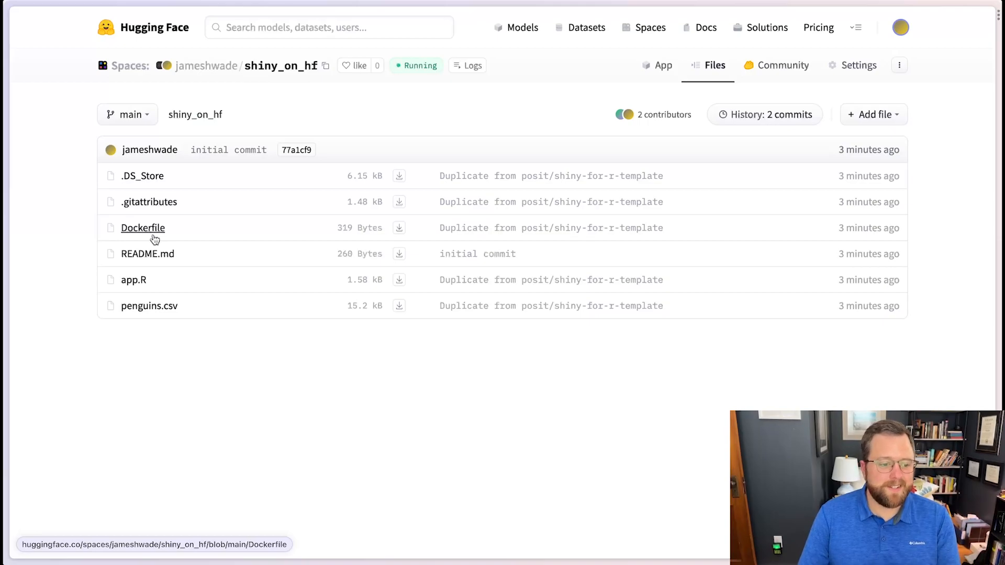
pyautogui.moveTo(212, 228)
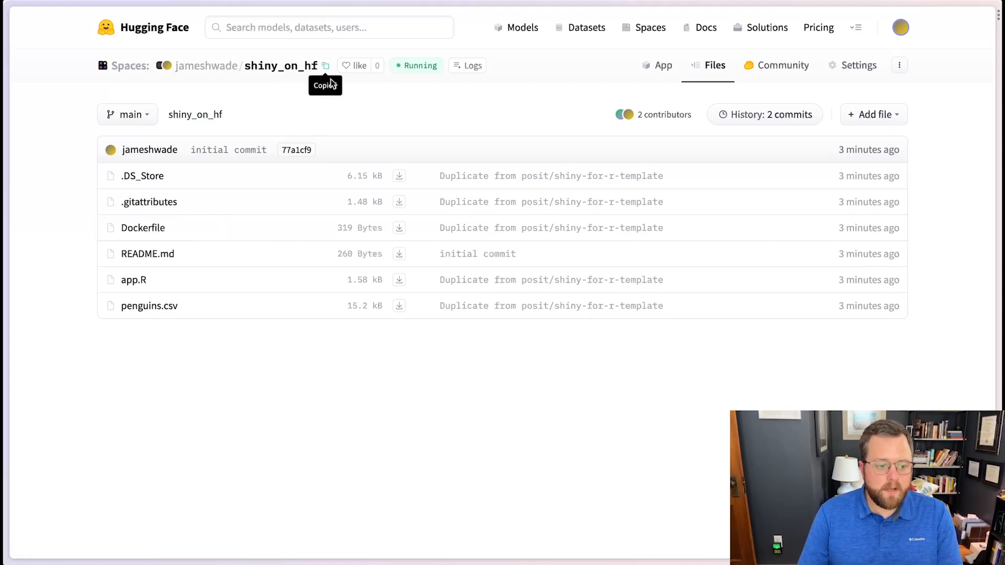
pyautogui.moveTo(366, 107)
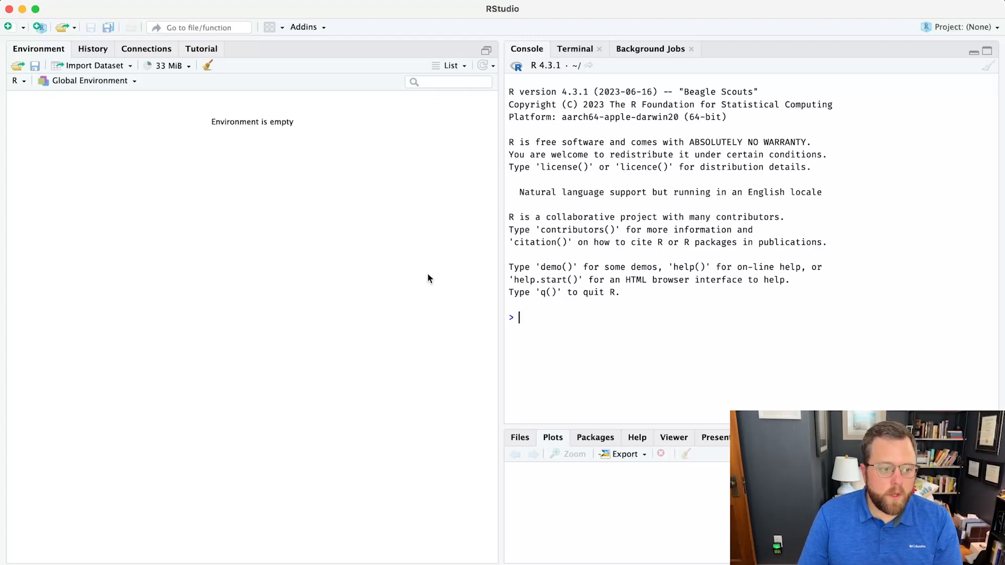
pyautogui.moveTo(46, 37)
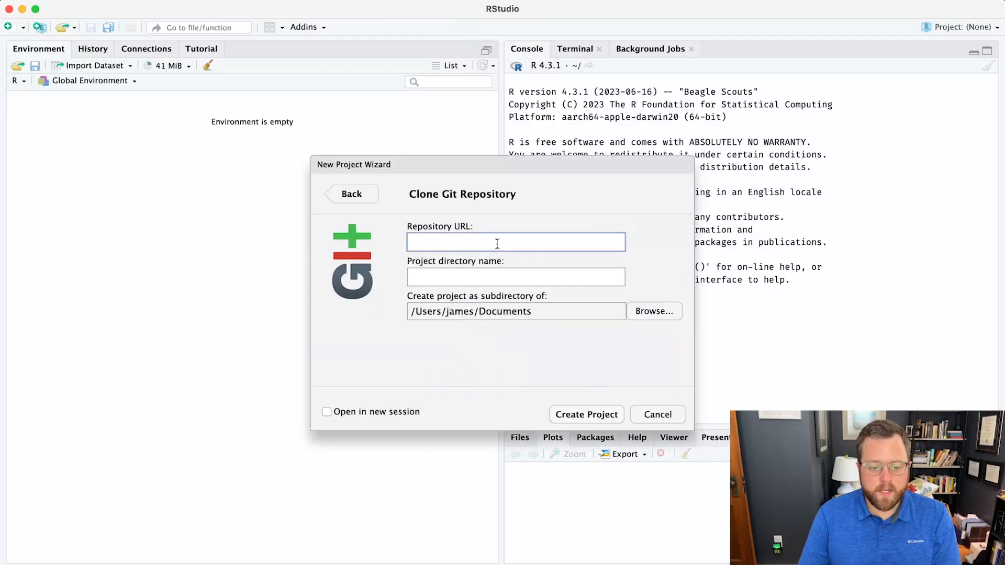
# - Enter the huggingface.co jameshwade/shiny_on_hf repository URL in the Git clone wizard
pyautogui.write('jameshwade/shiny_on_hf')
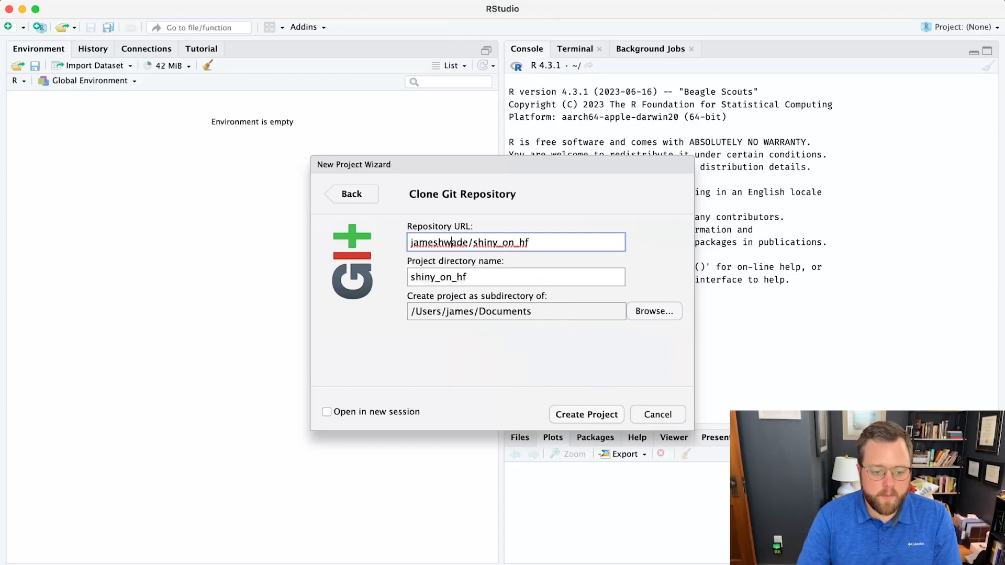
pyautogui.write('https://huggingface.co/')
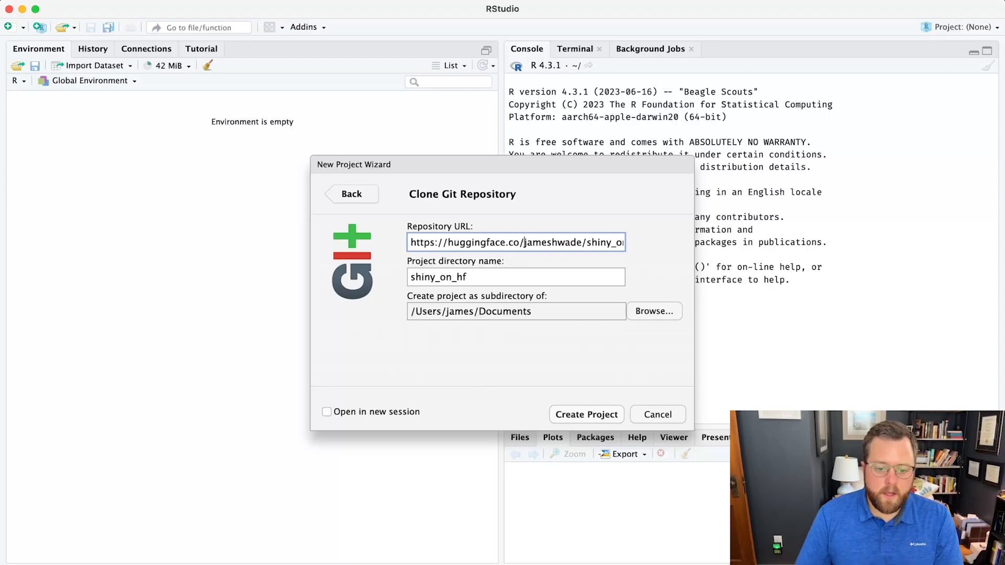
pyautogui.moveTo(562, 258)
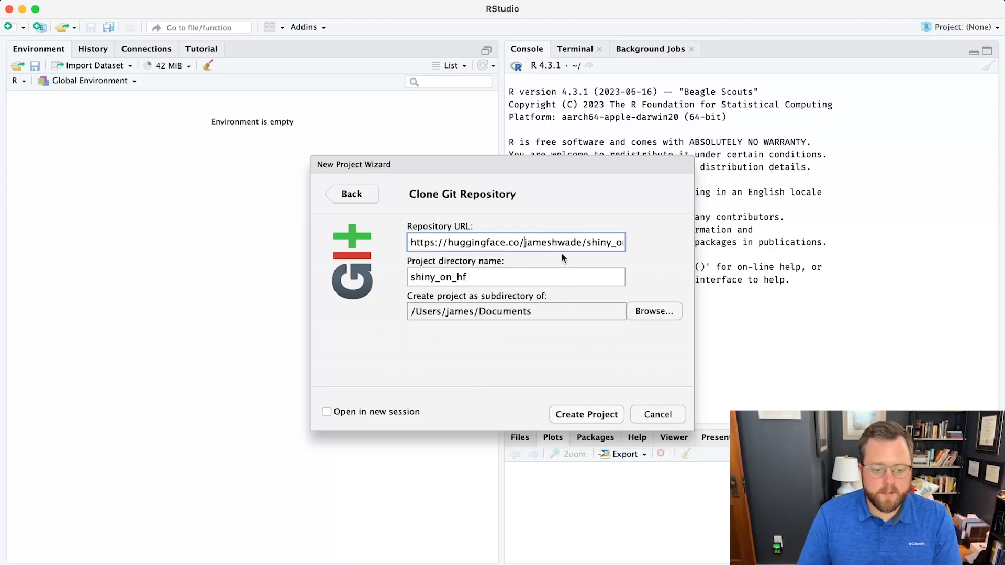
pyautogui.moveTo(465, 269)
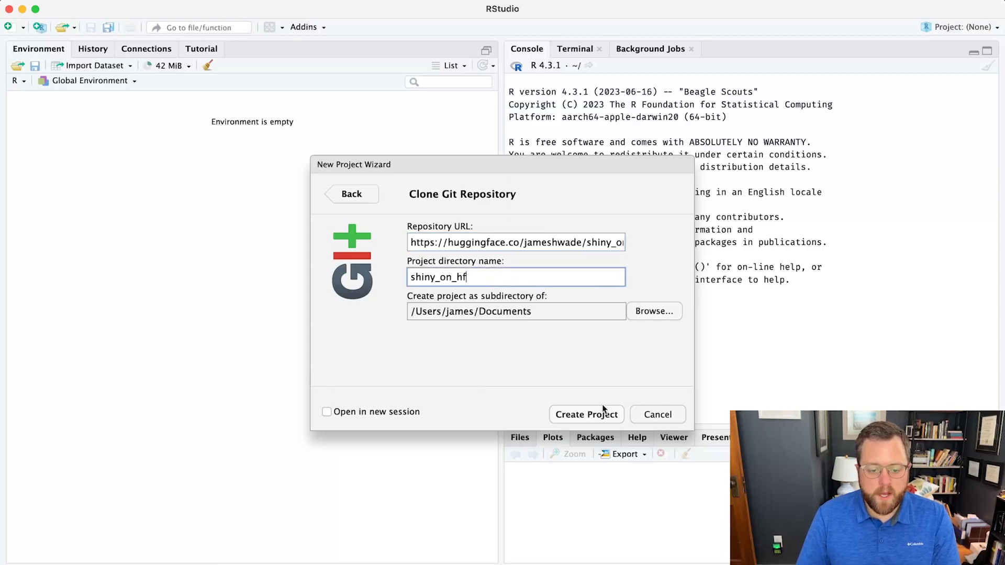
# - Attempt the clone, dismiss the failed clone report, and restart a version-control project
pyautogui.click(586, 414)
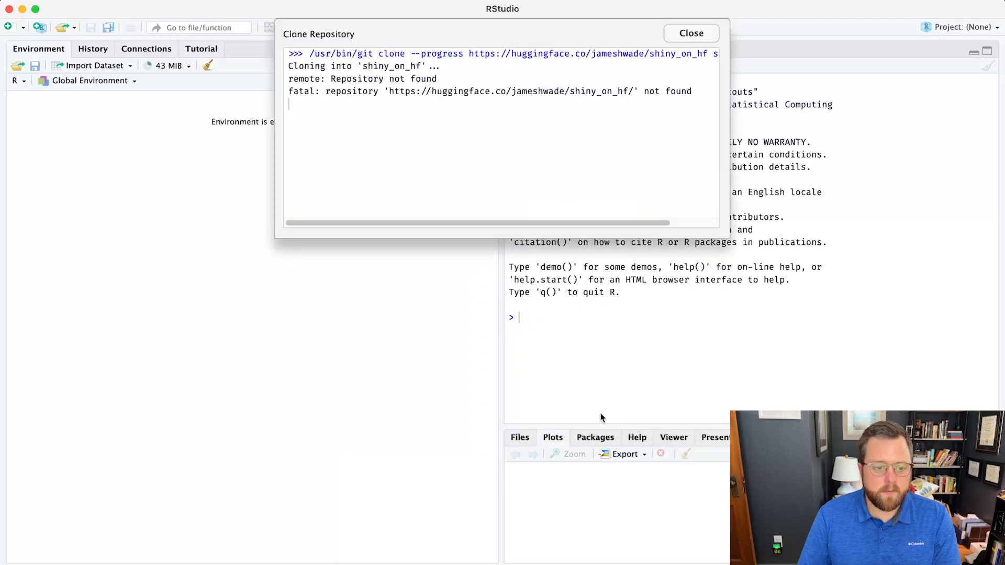
pyautogui.moveTo(595, 419)
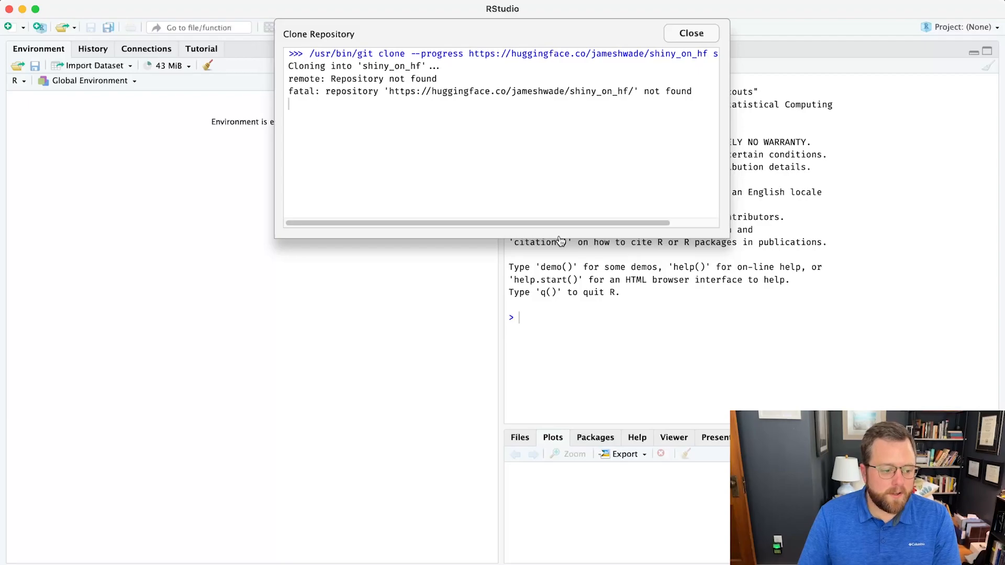
pyautogui.moveTo(314, 134)
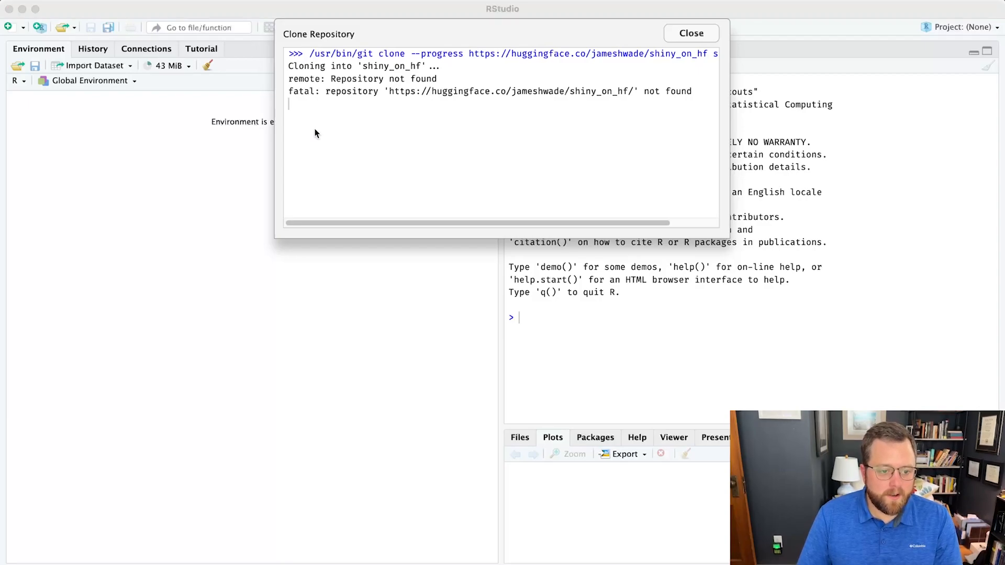
pyautogui.moveTo(315, 134)
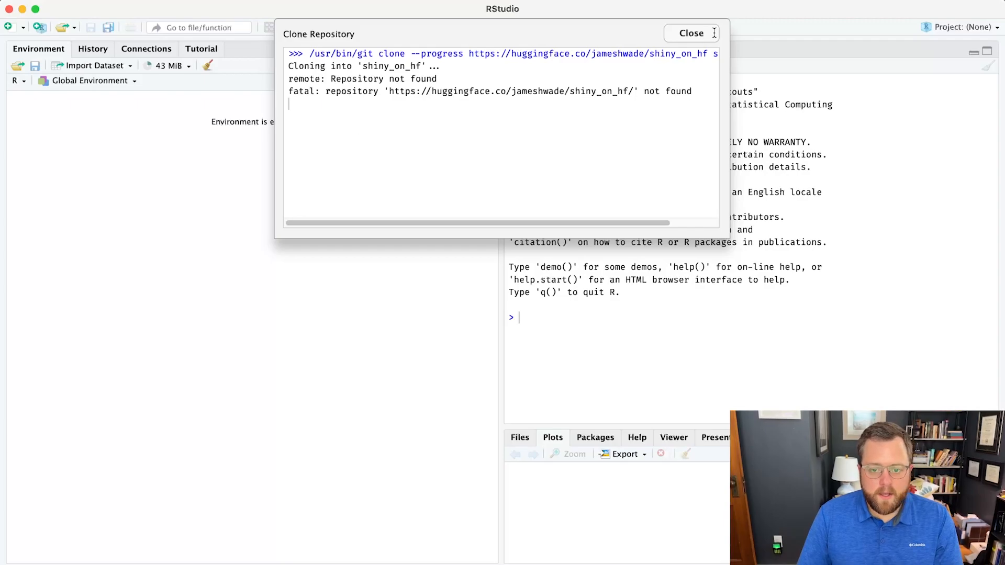
pyautogui.click(691, 33)
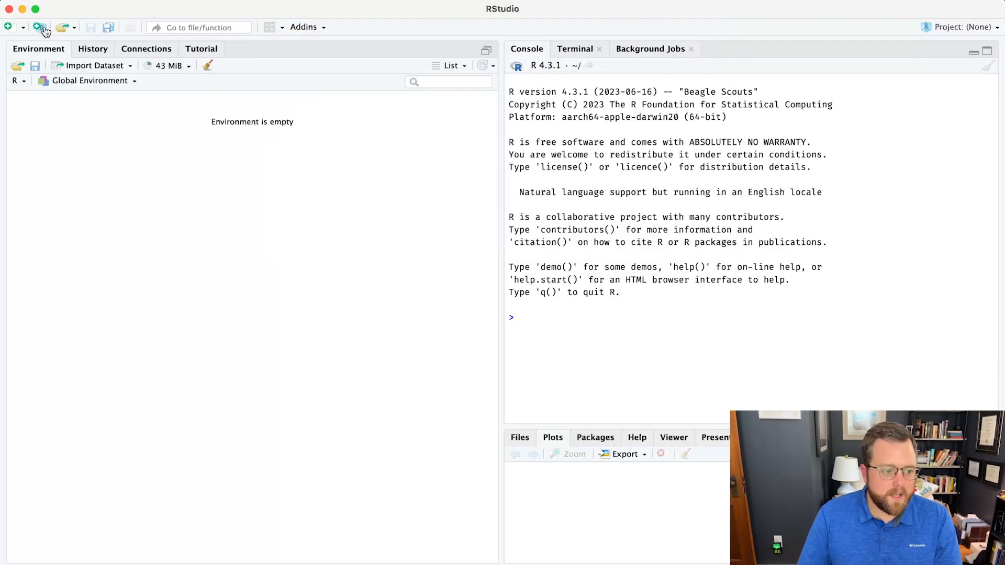
pyautogui.click(40, 27)
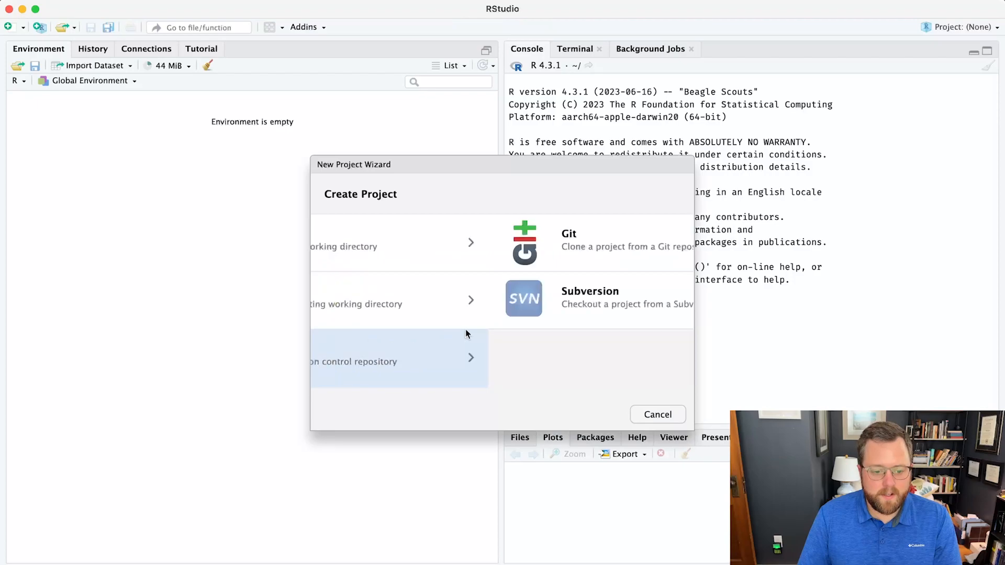
pyautogui.click(568, 242)
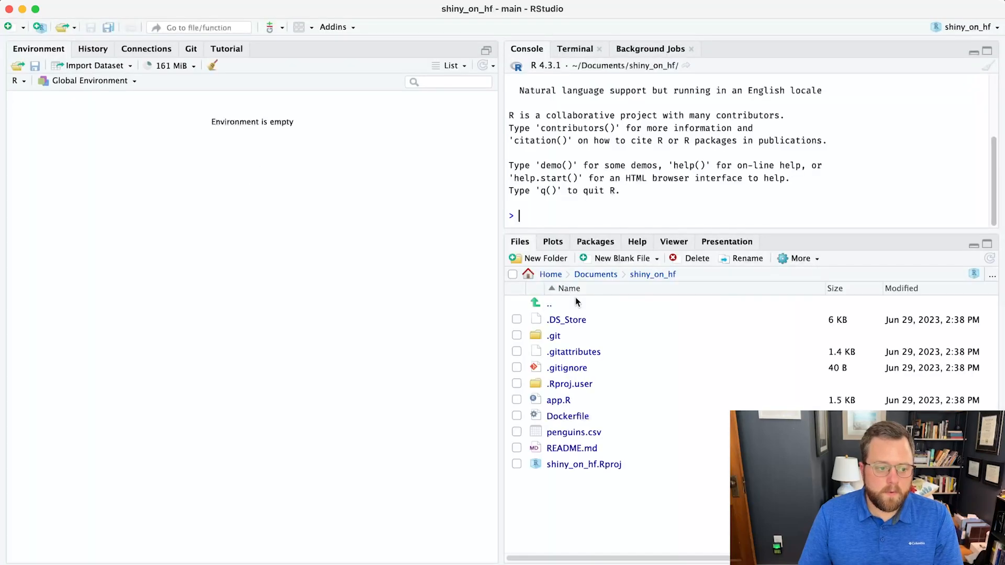
# - Open app.R, run the penguins app locally, and scroll to the layout code
pyautogui.doubleClick(557, 400)
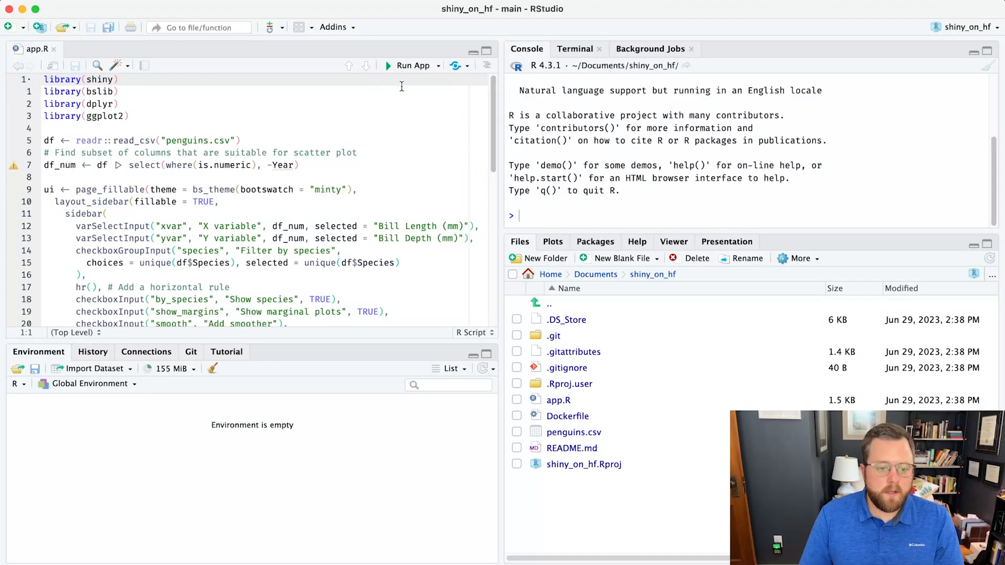
pyautogui.click(409, 65)
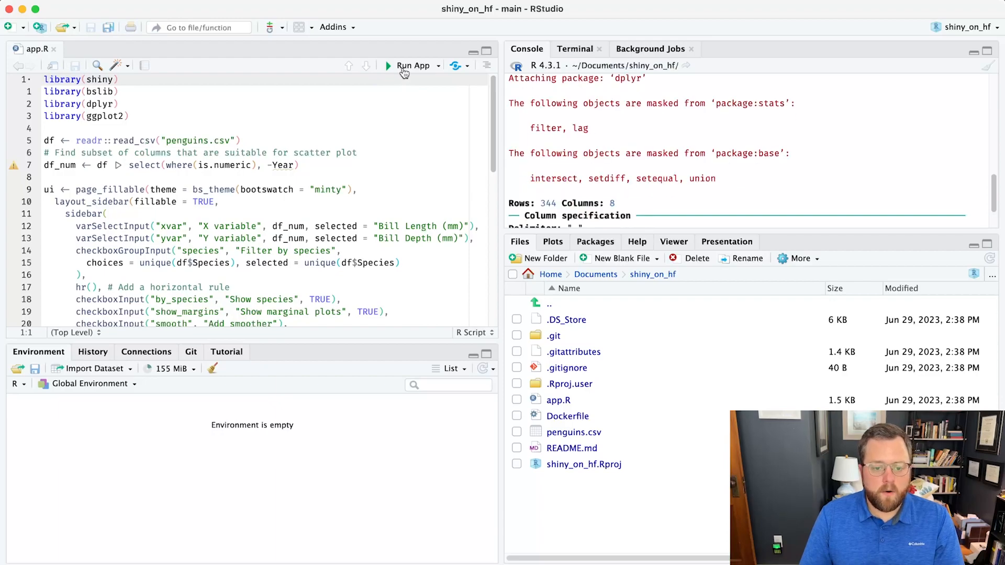
pyautogui.click(414, 66)
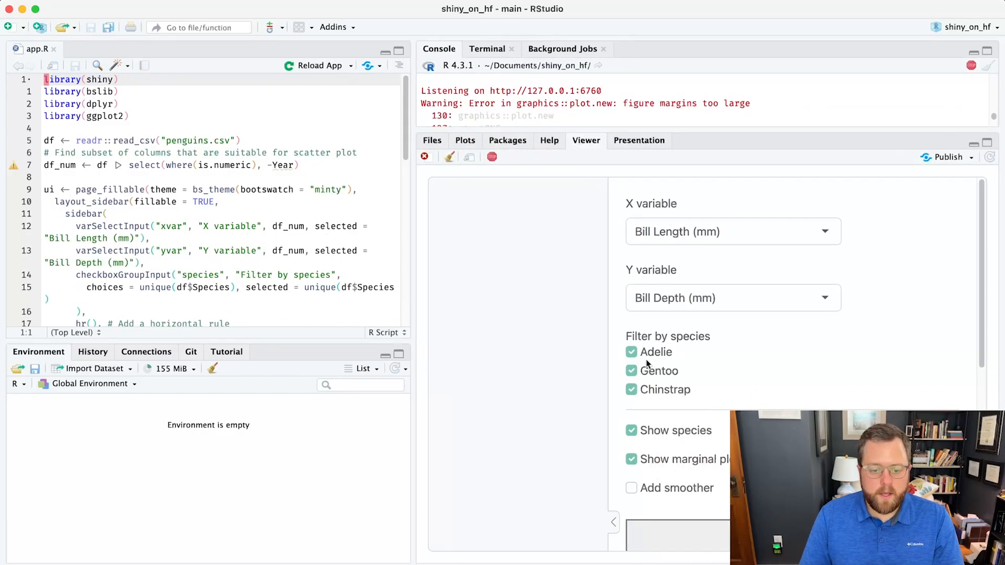
pyautogui.scroll(-3)
pyautogui.write('sidebar = ')
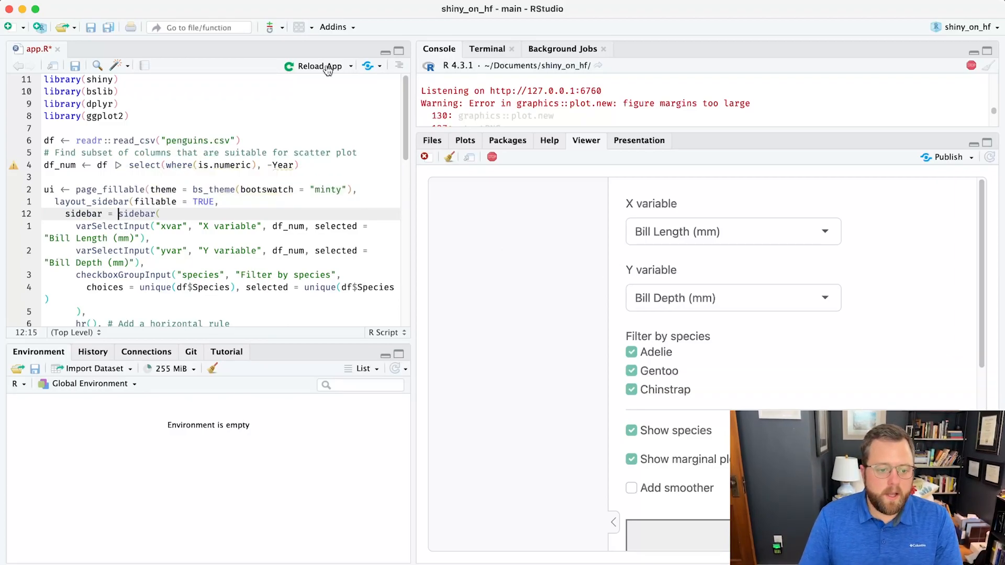
# - Reload the app to show the marginal-density scatter plot and scroll to ggplot
pyautogui.click(318, 66)
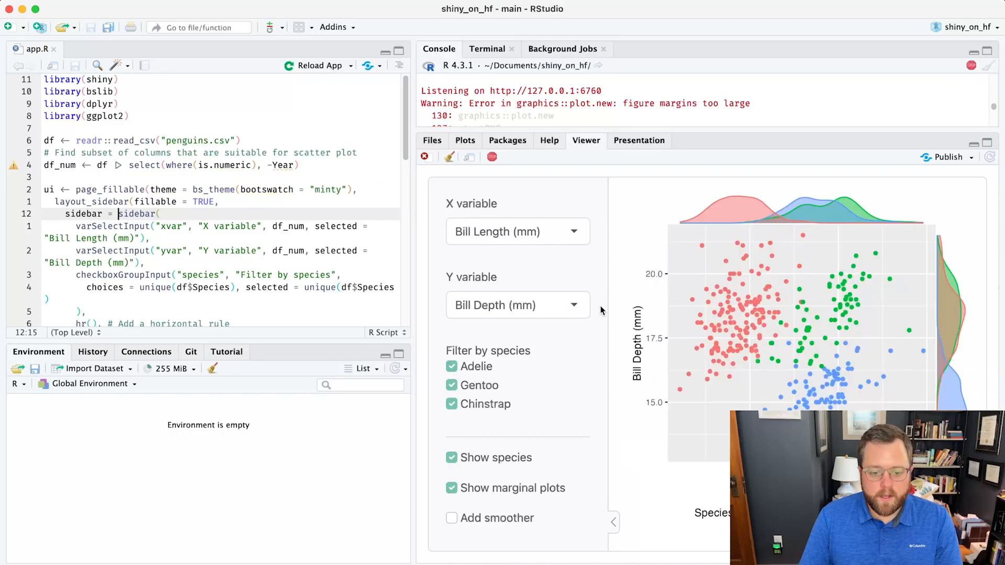
pyautogui.moveTo(583, 294)
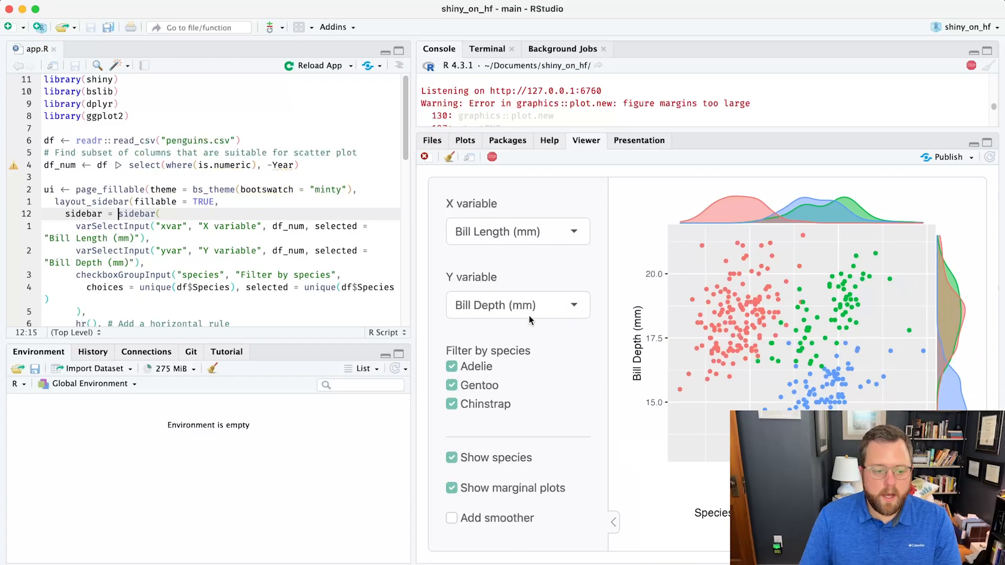
pyautogui.moveTo(288, 217)
pyautogui.write(' sidebar(')
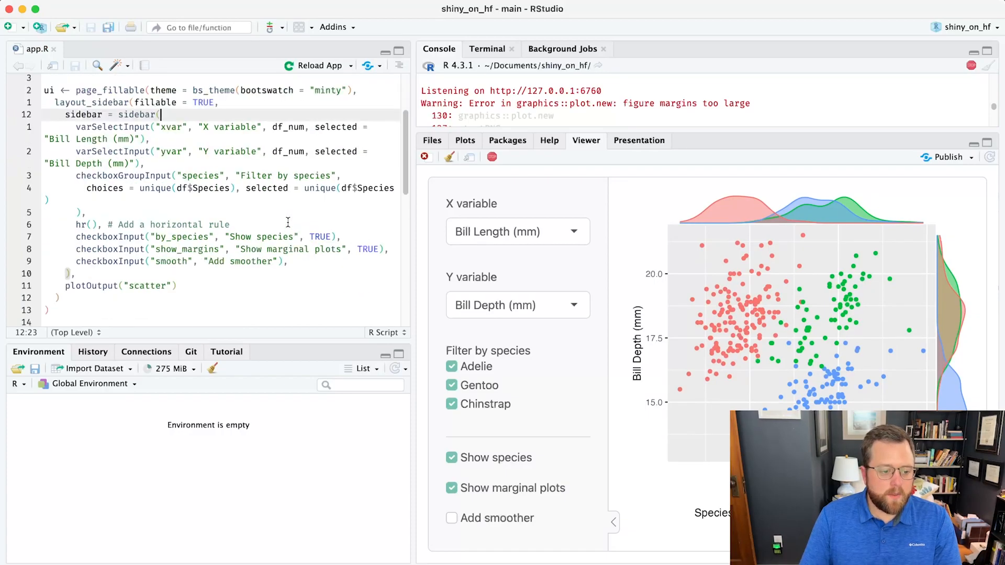
pyautogui.scroll(-3)
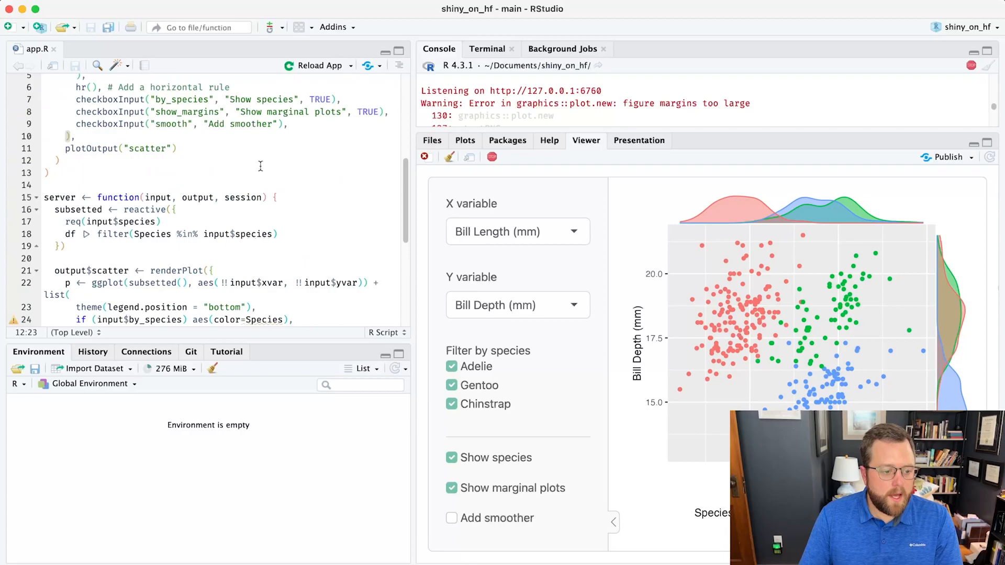
pyautogui.scroll(-3)
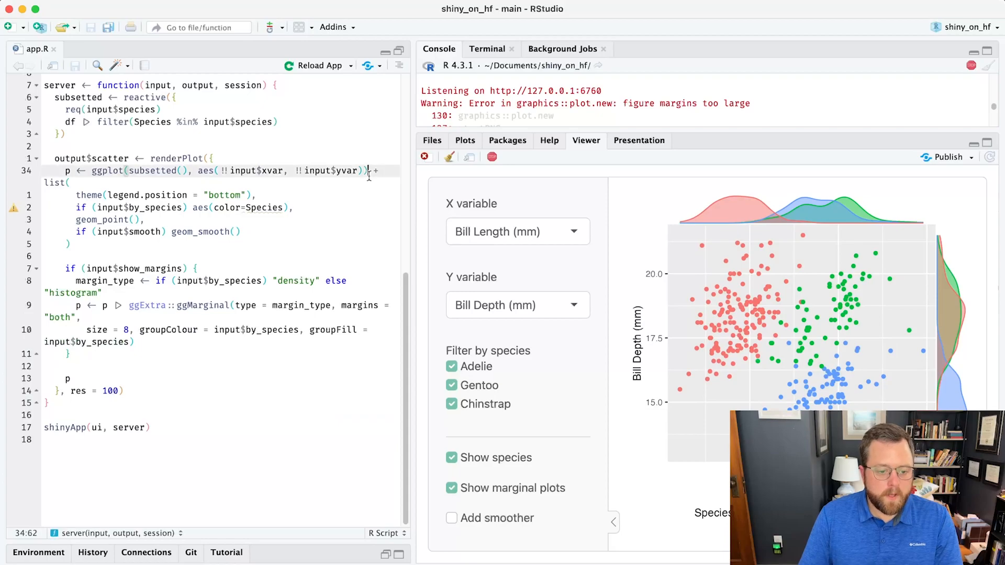
# - Add theme_bw() to the ggplot call and reload the app
pyautogui.press('Enter')
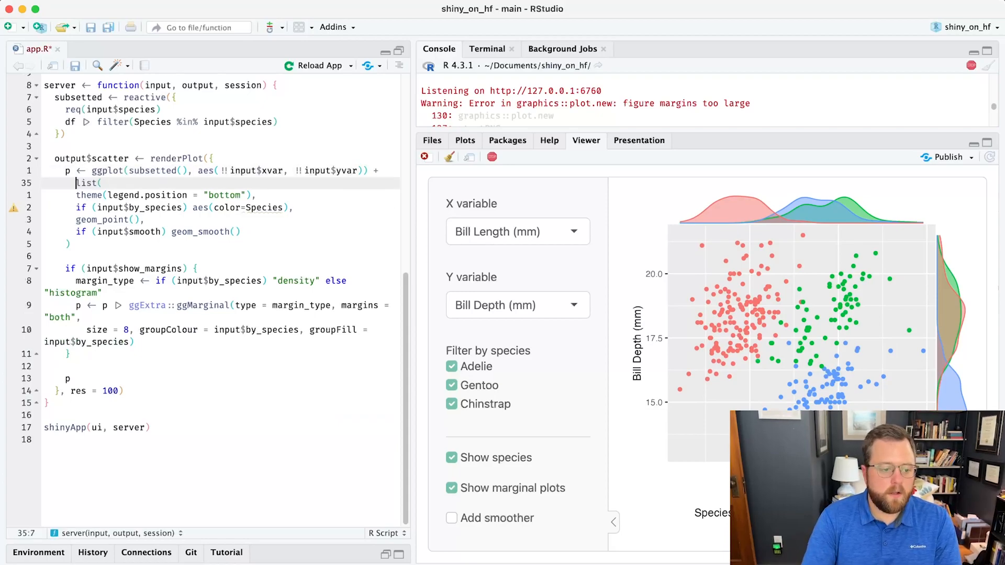
pyautogui.write('theme_bw() +')
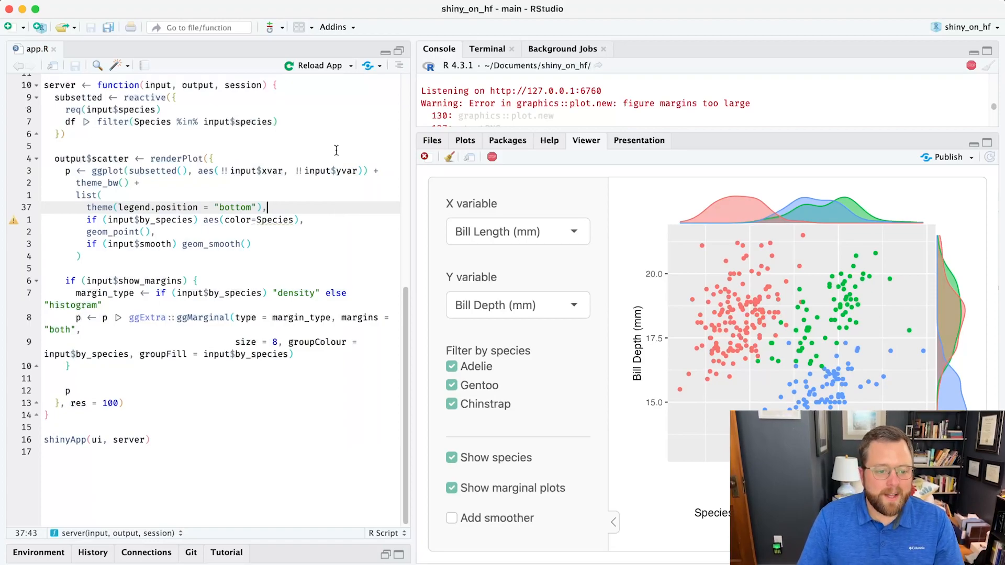
pyautogui.click(320, 66)
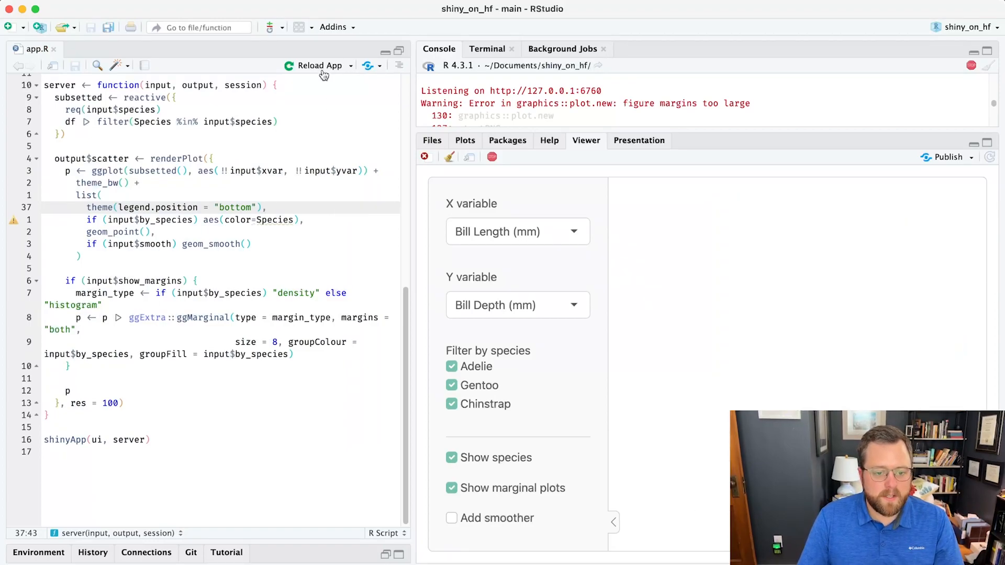
pyautogui.click(319, 66)
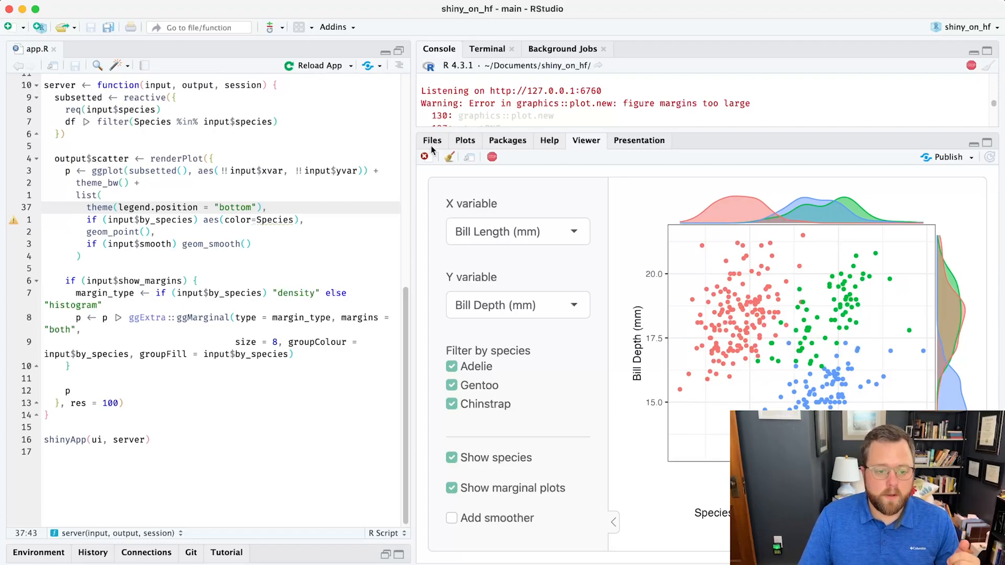
# - Add bslib and httpuv to the Dockerfile's install2.r list, drop GitHub installs, and save
pyautogui.click(432, 140)
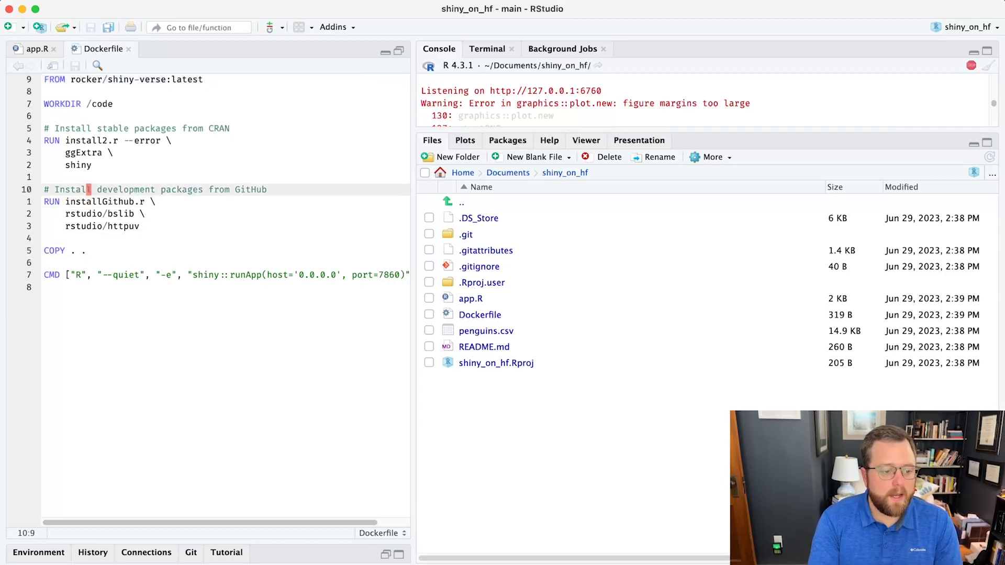
pyautogui.write('\\')
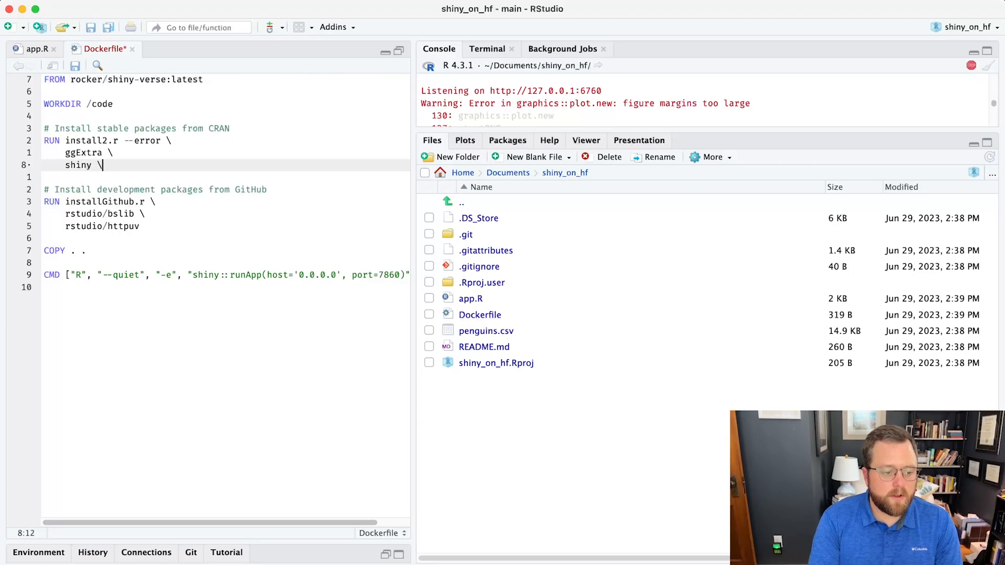
pyautogui.write('bli')
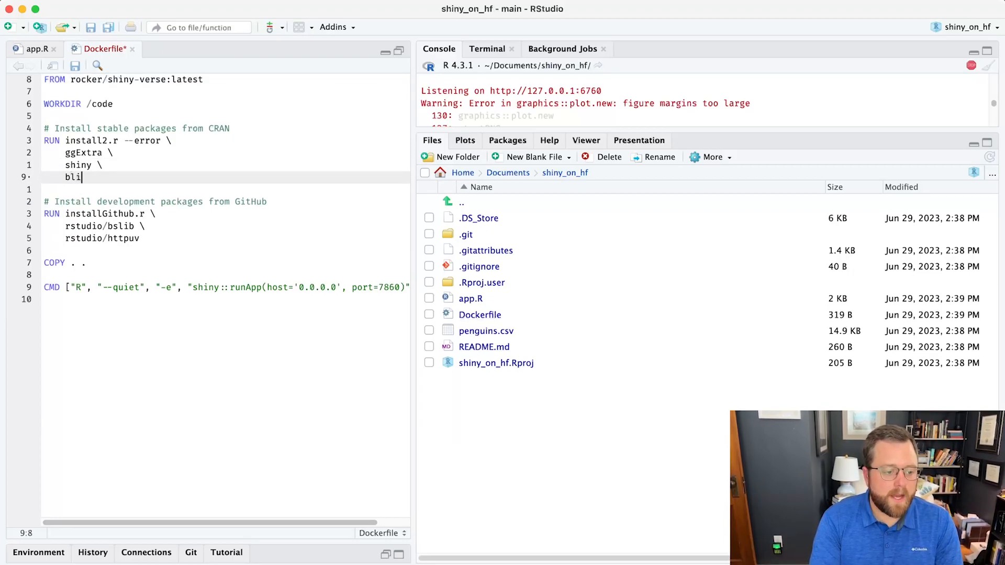
pyautogui.write('slib \\')
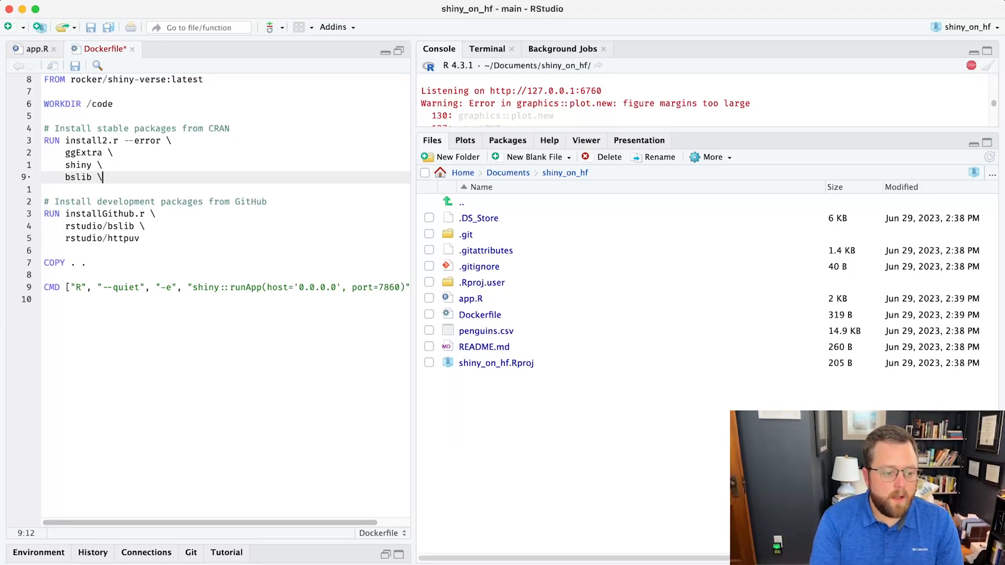
pyautogui.write('httpuv')
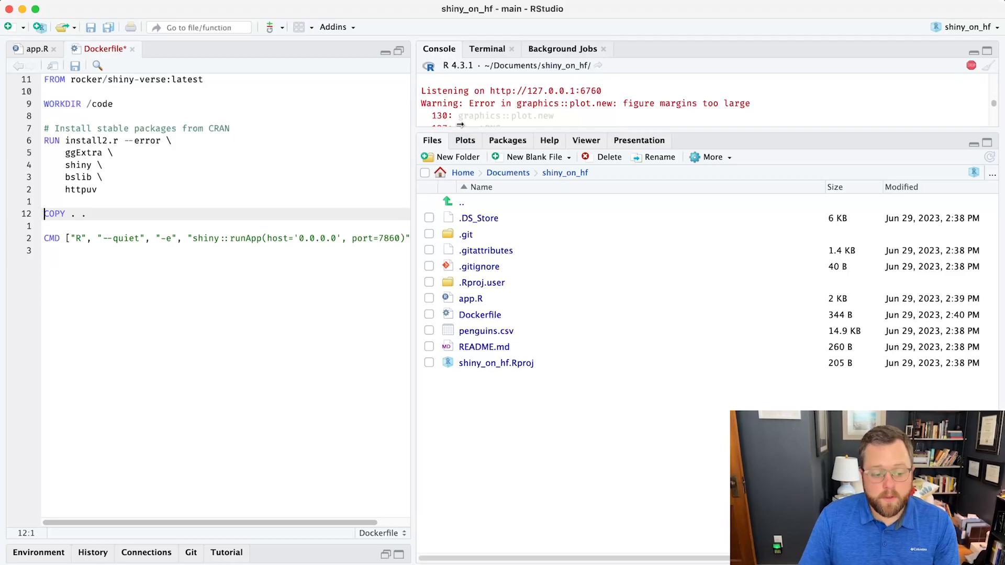
pyautogui.press('cmd+s')
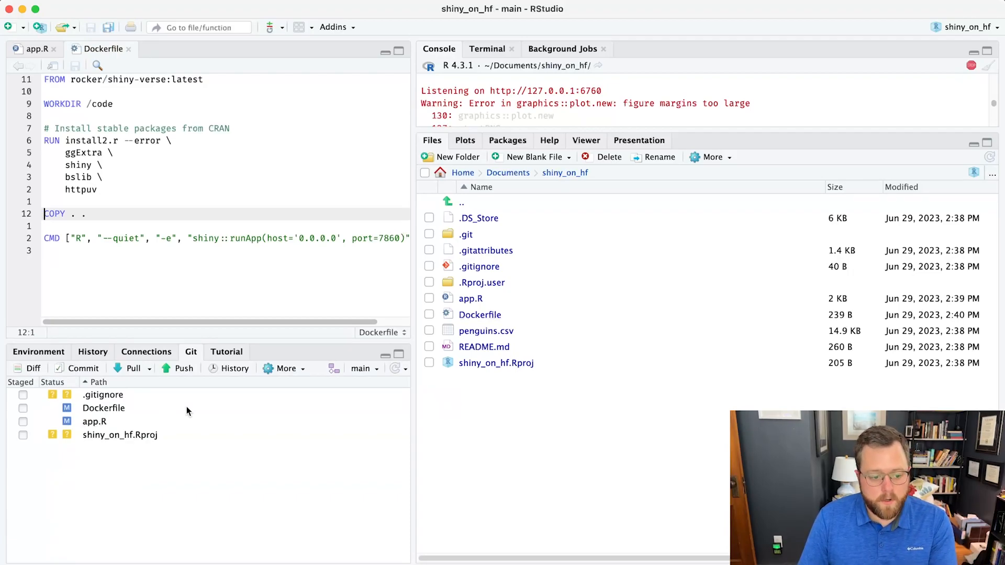
pyautogui.moveTo(535, 194)
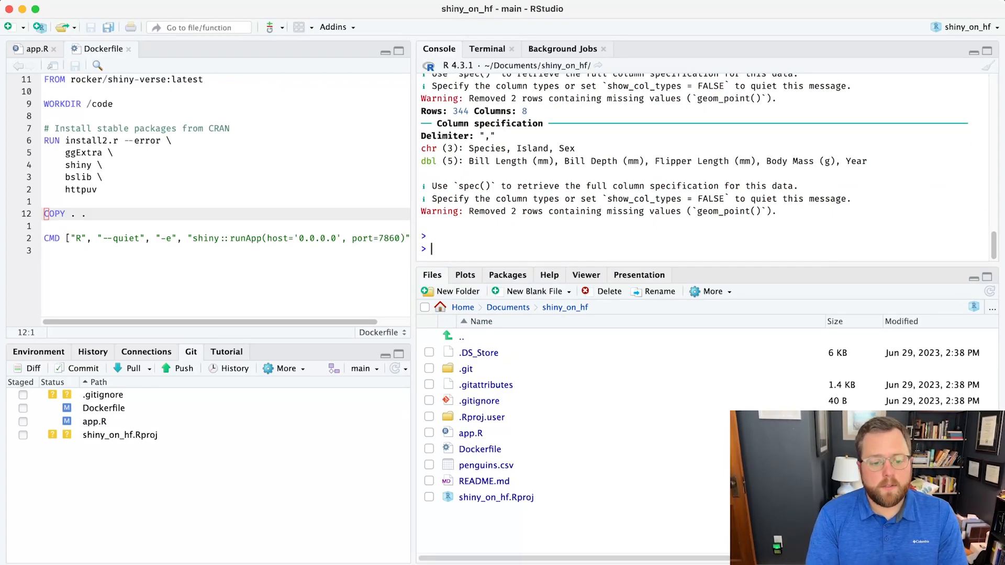
# - Stage all files with gert and commit 'add theme_bw(), explicit sidebar argument, github to cran for pkgs'
pyautogui.write('library(gert')
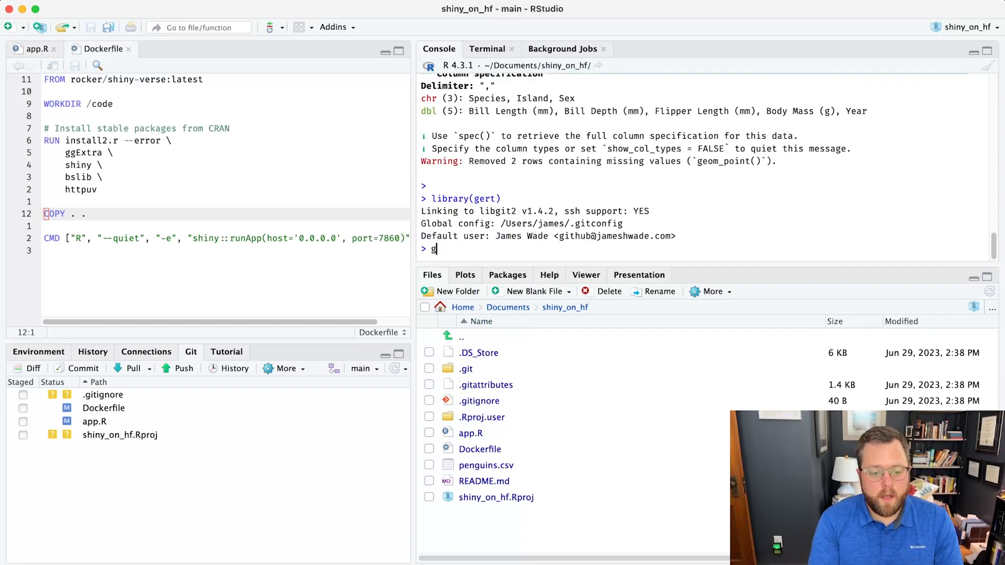
pyautogui.write('it_add(')
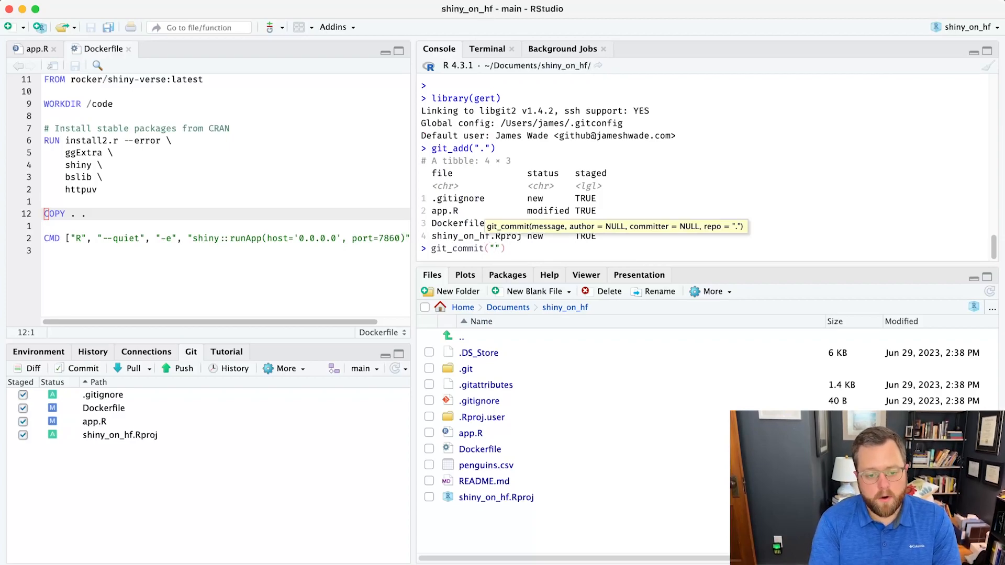
pyautogui.write('add theme')
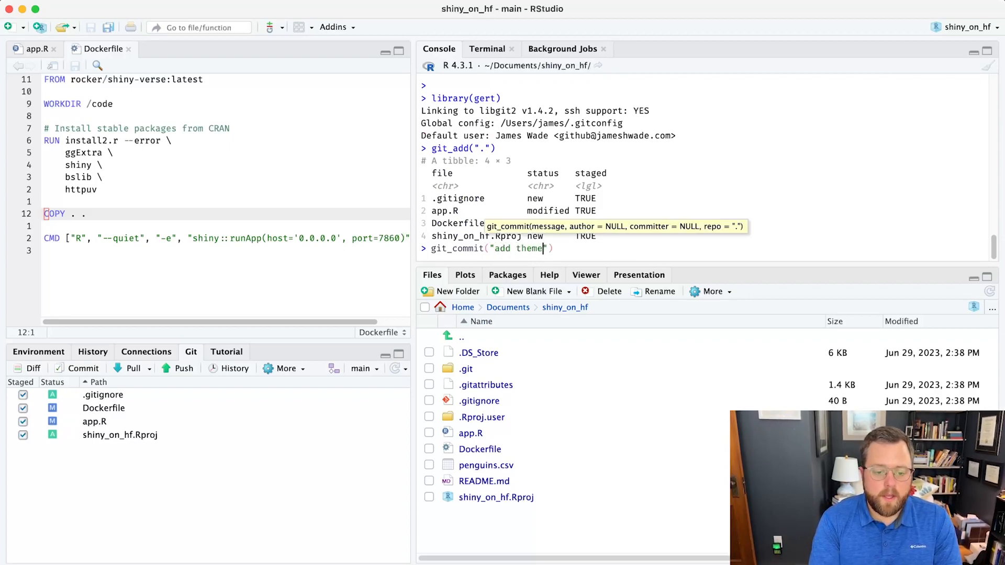
pyautogui.write('_bw()')
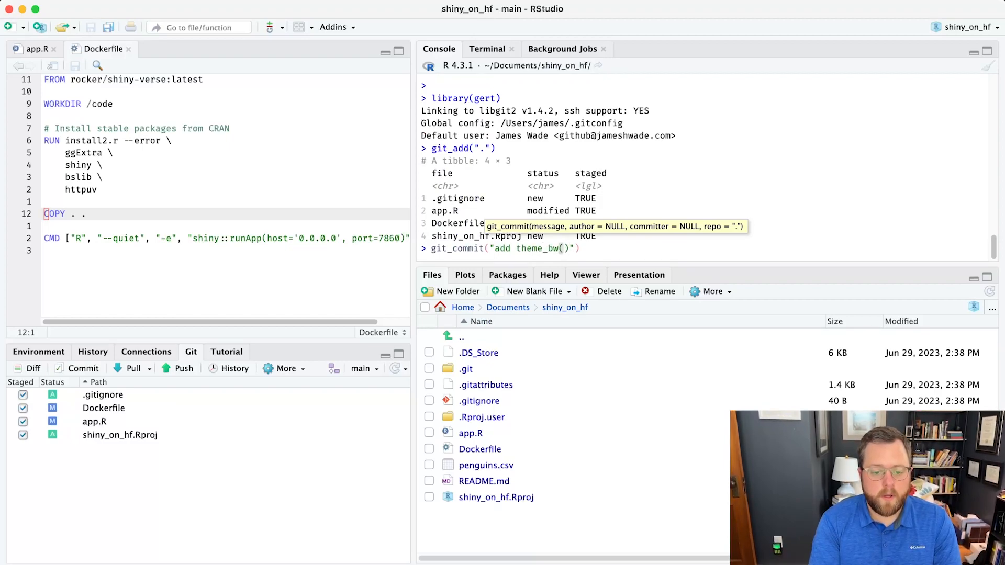
pyautogui.write(', explicit sidebar argument')
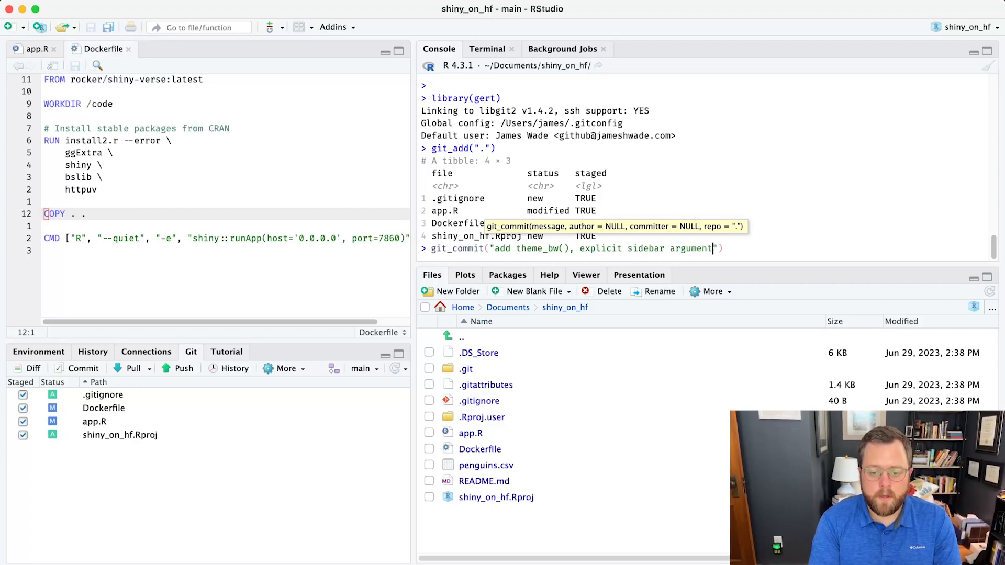
pyautogui.write(',')
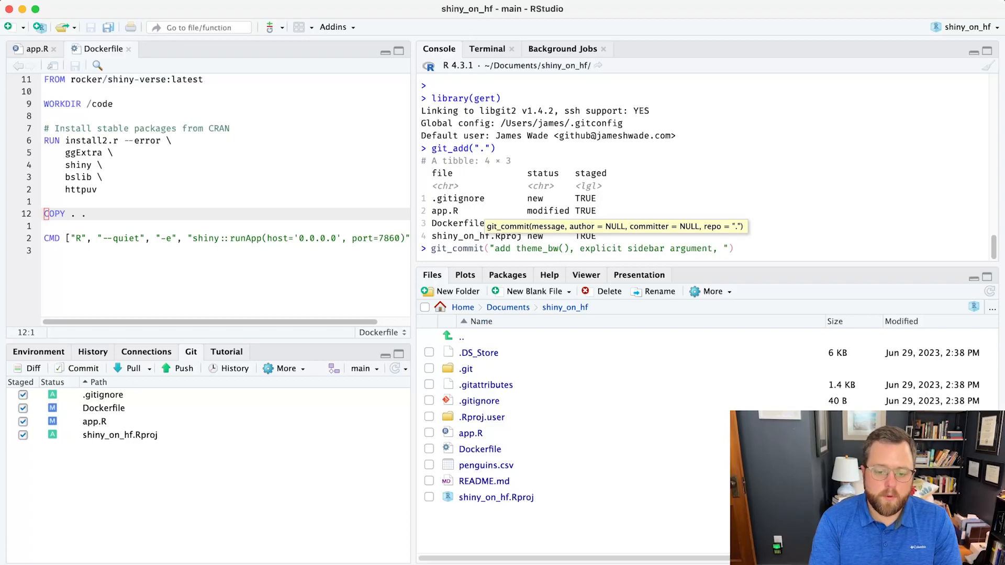
pyautogui.write('gitu')
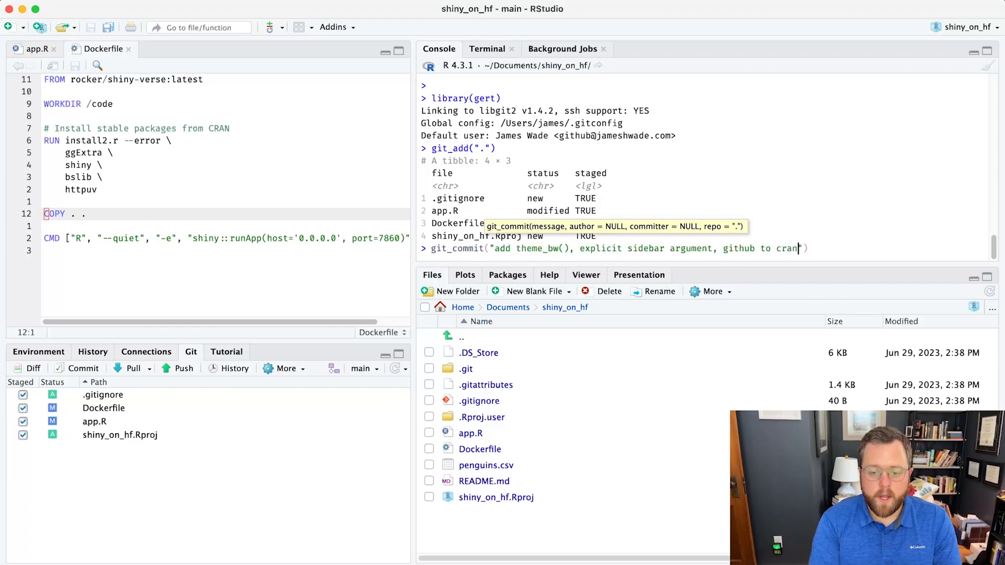
pyautogui.write('for pkgs')
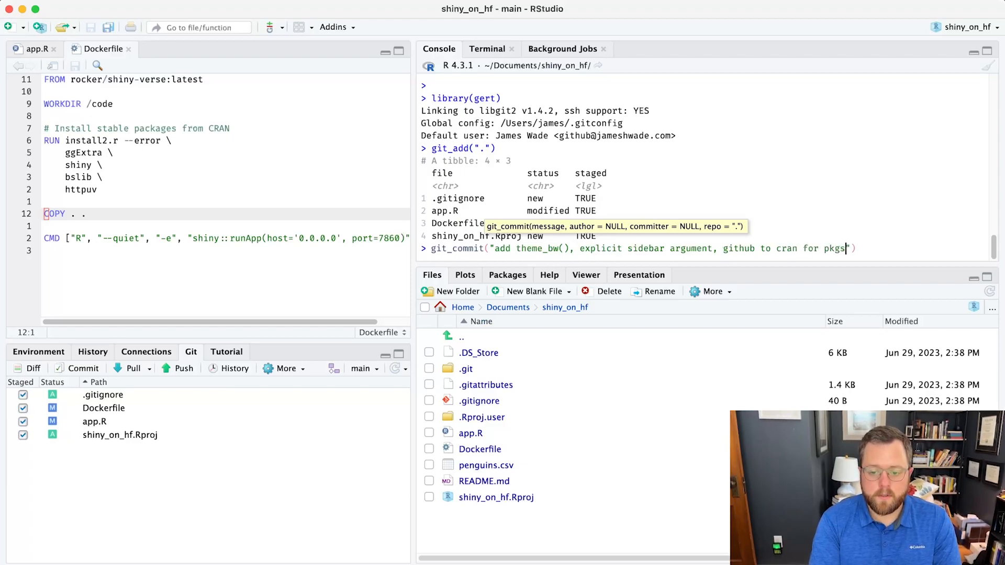
pyautogui.press('enter')
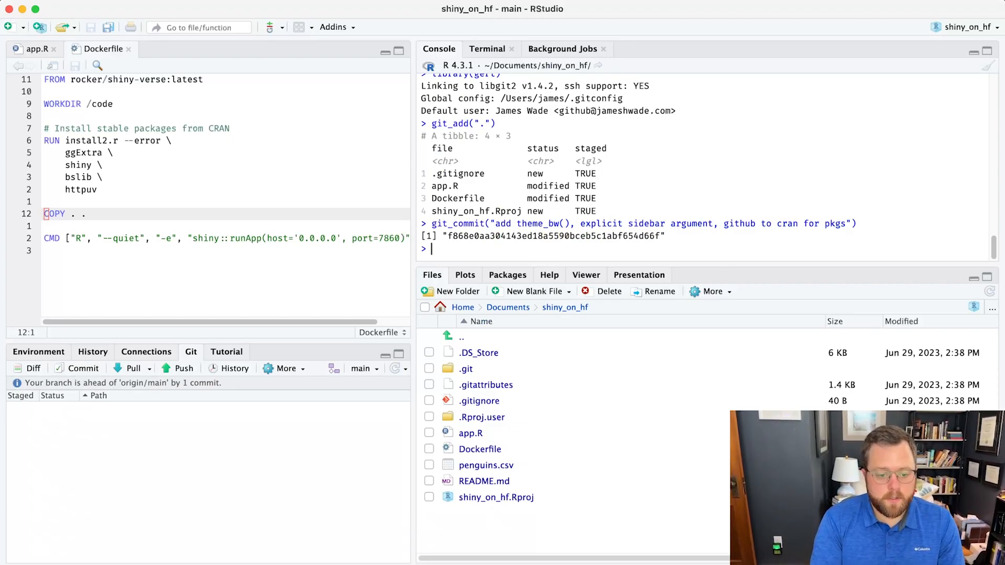
# - Push the commit with gert::git_push() and replace USER with jhwade in the remote URL
pyautogui.write('git_push(')
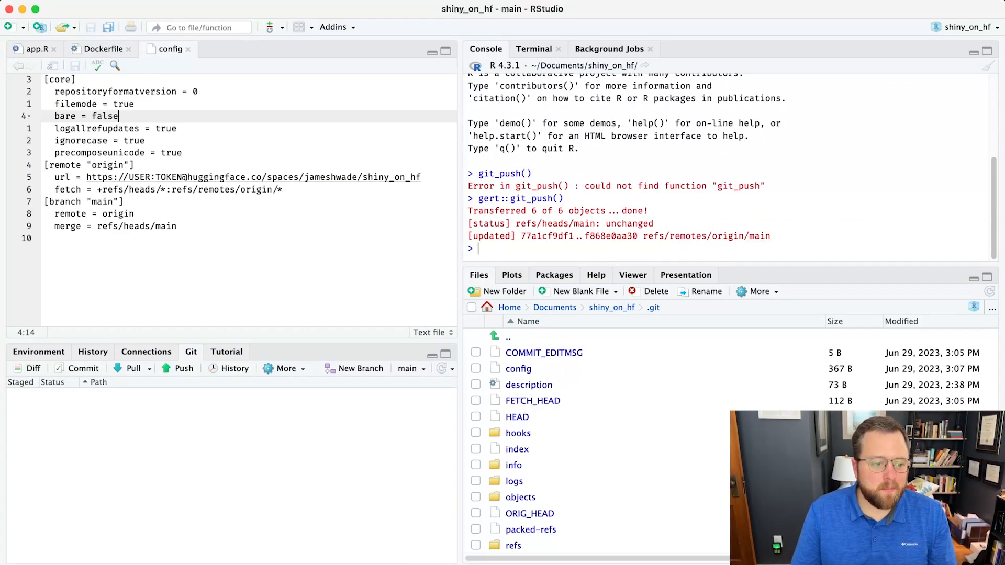
pyautogui.moveTo(652, 305)
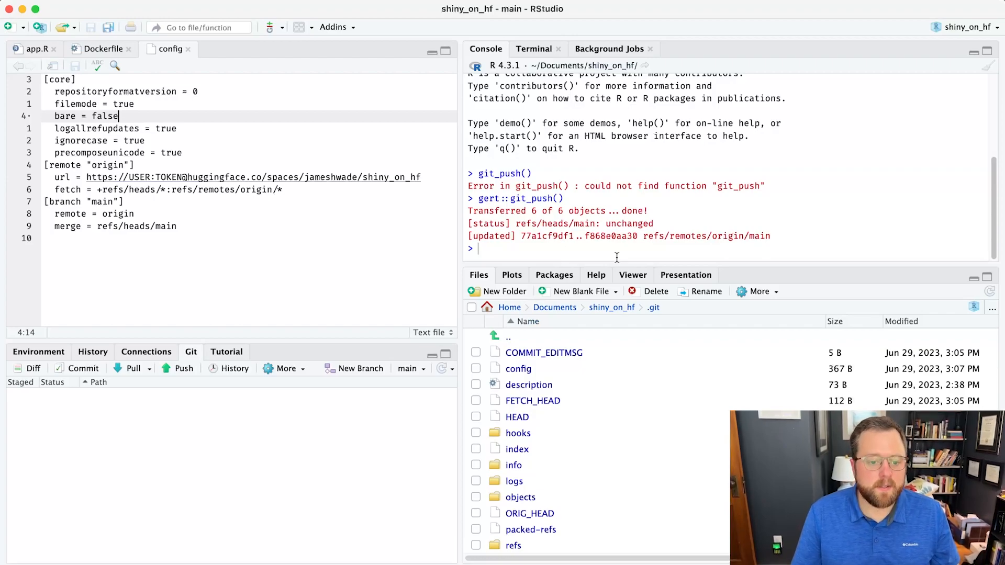
pyautogui.moveTo(614, 242)
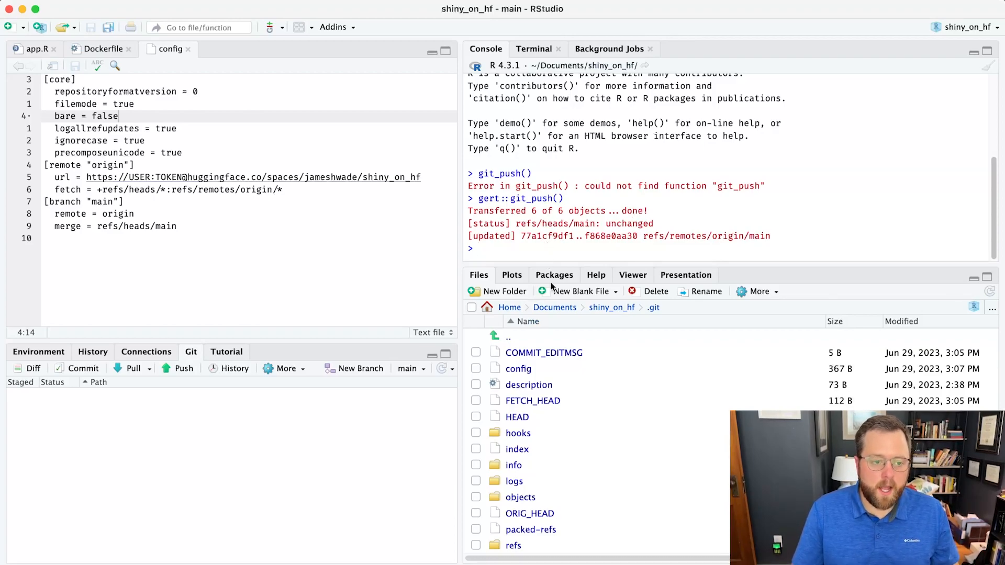
pyautogui.moveTo(550, 288)
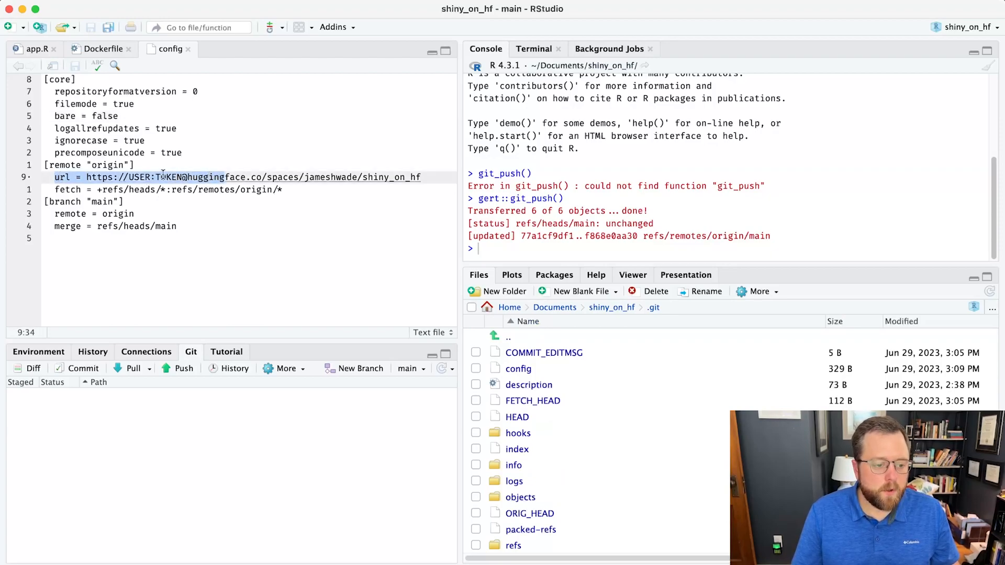
pyautogui.doubleClick(138, 177)
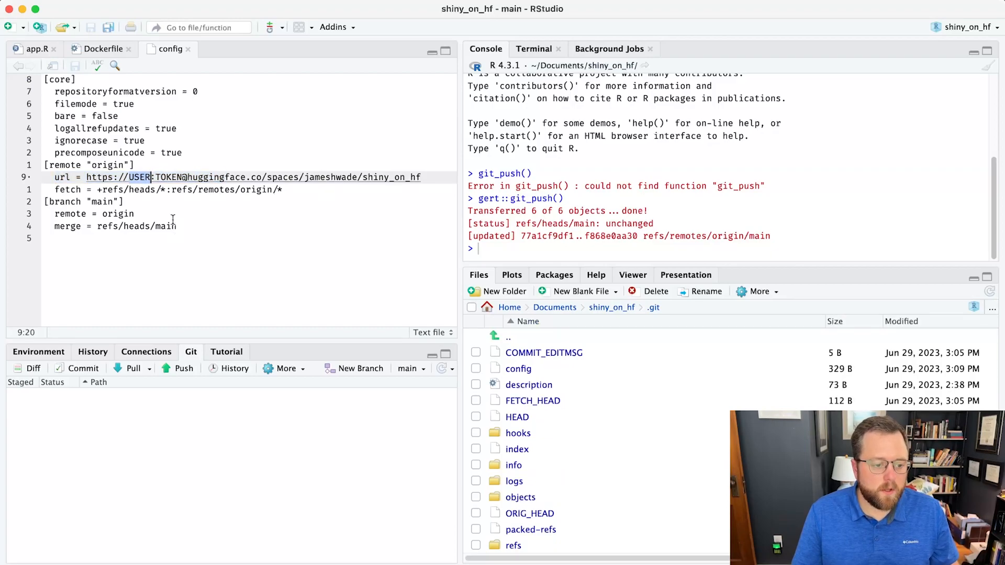
pyautogui.write('jhwade')
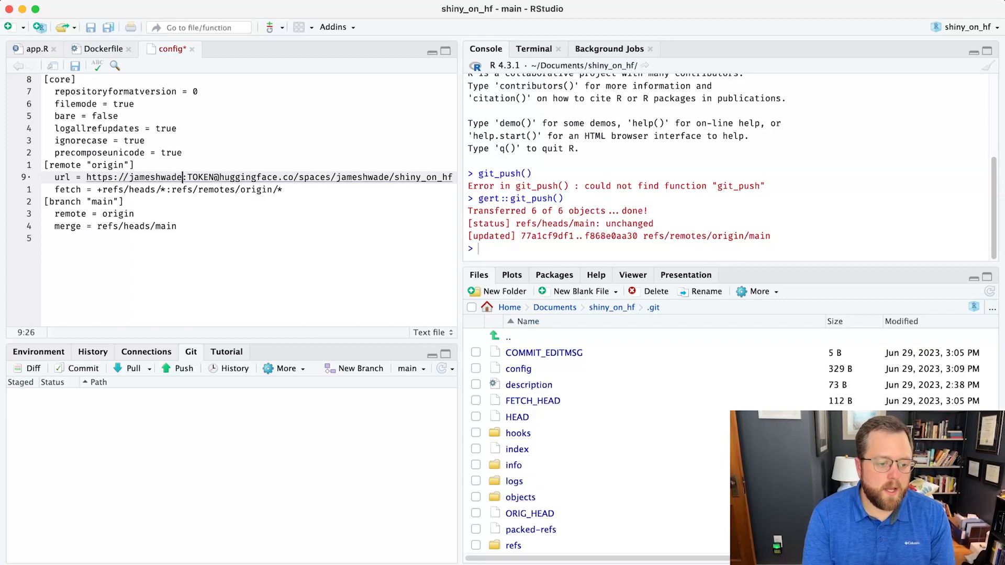
pyautogui.doubleClick(200, 177)
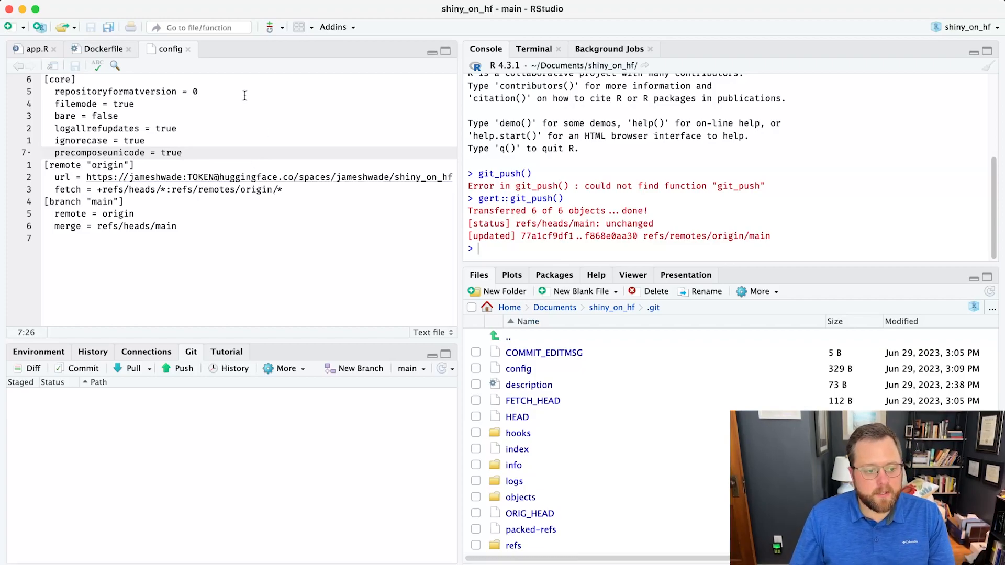
pyautogui.moveTo(292, 140)
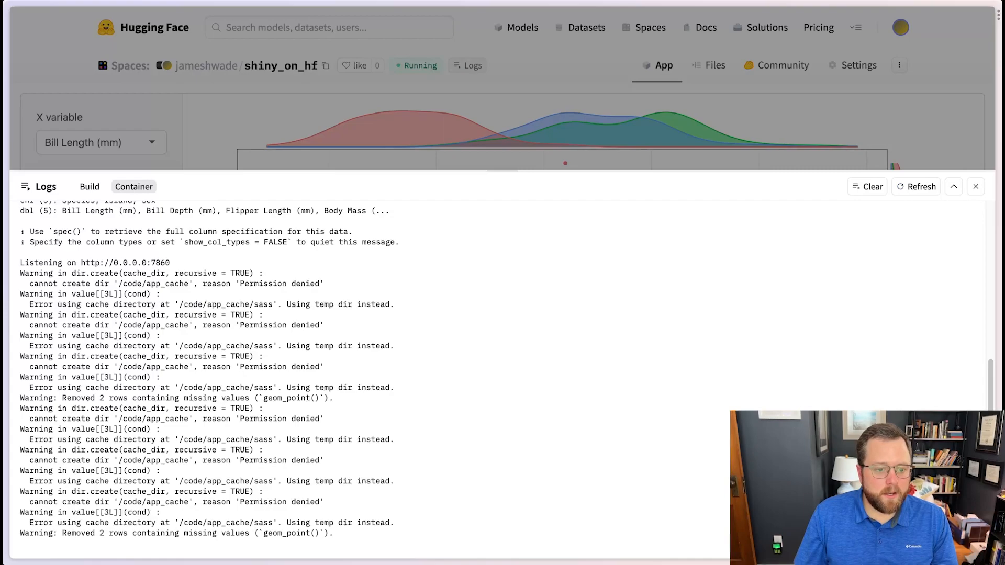
pyautogui.moveTo(506, 125)
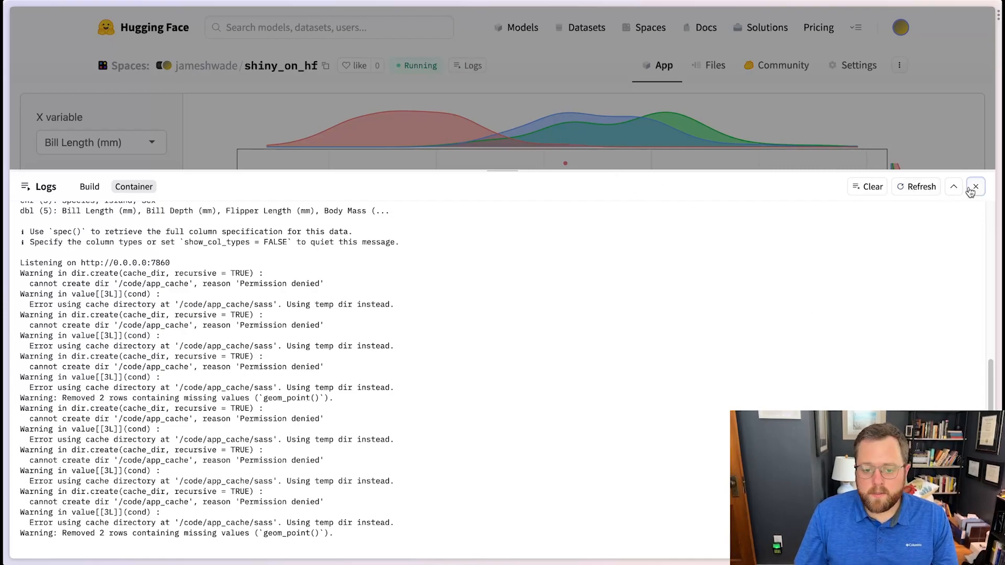
# - Close the logs, toggle Gentoo off and on, plot Flipper Length (mm) with smoothers
pyautogui.click(975, 187)
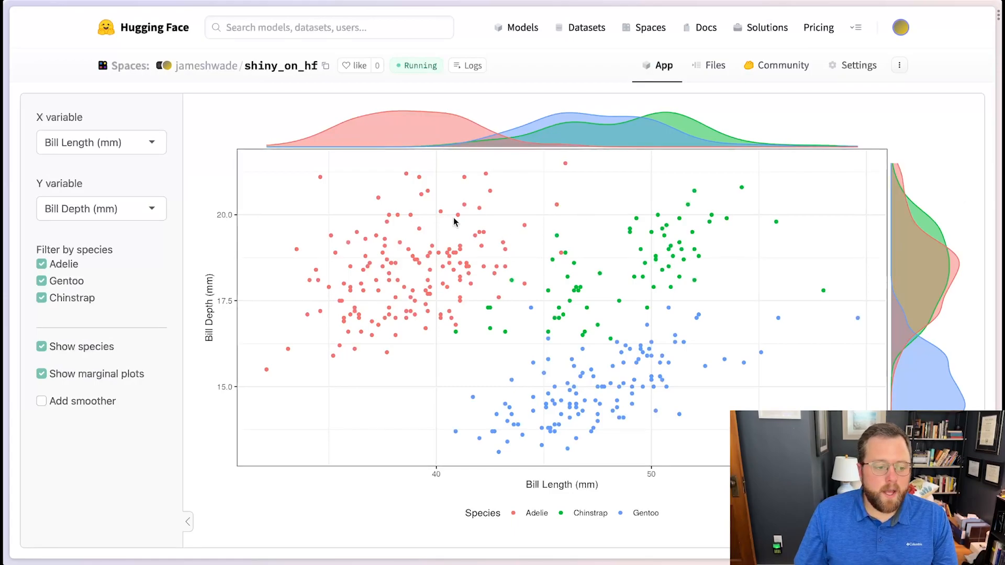
pyautogui.click(41, 280)
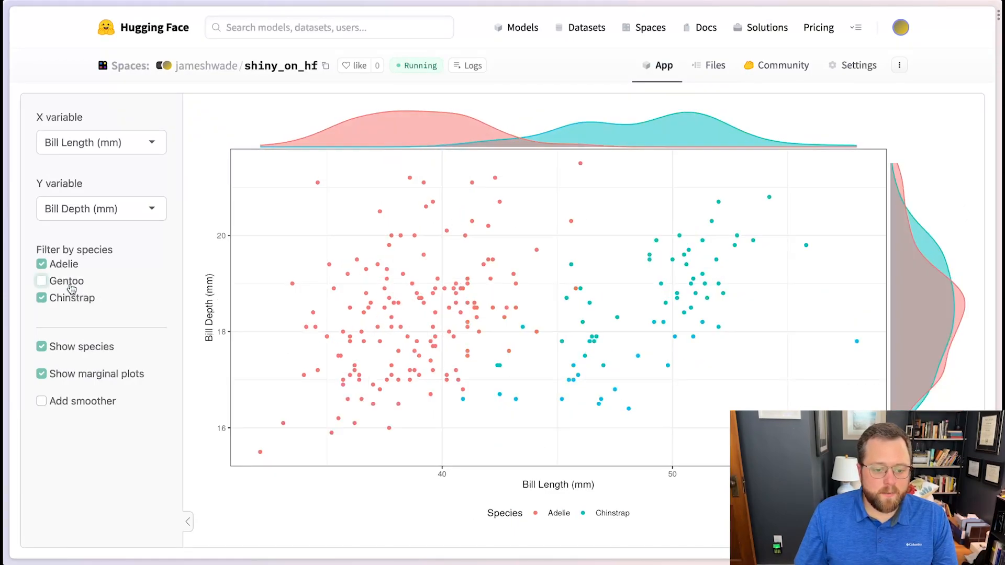
pyautogui.click(41, 281)
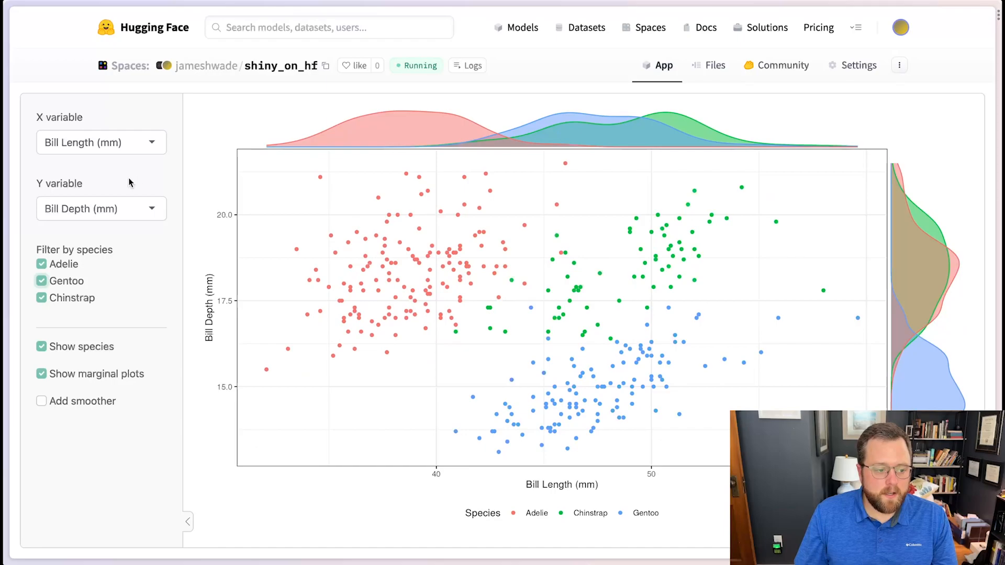
pyautogui.click(100, 208)
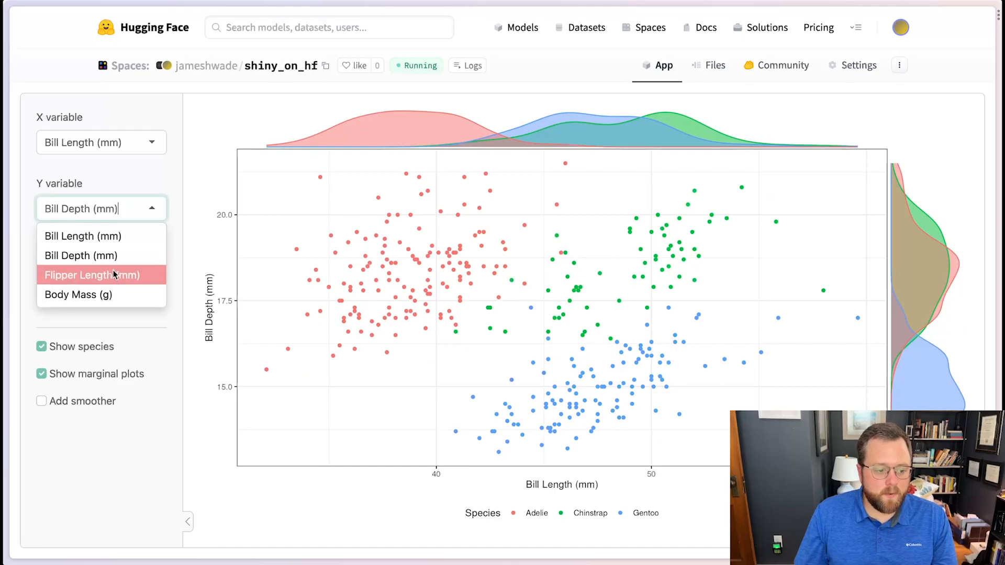
pyautogui.click(91, 275)
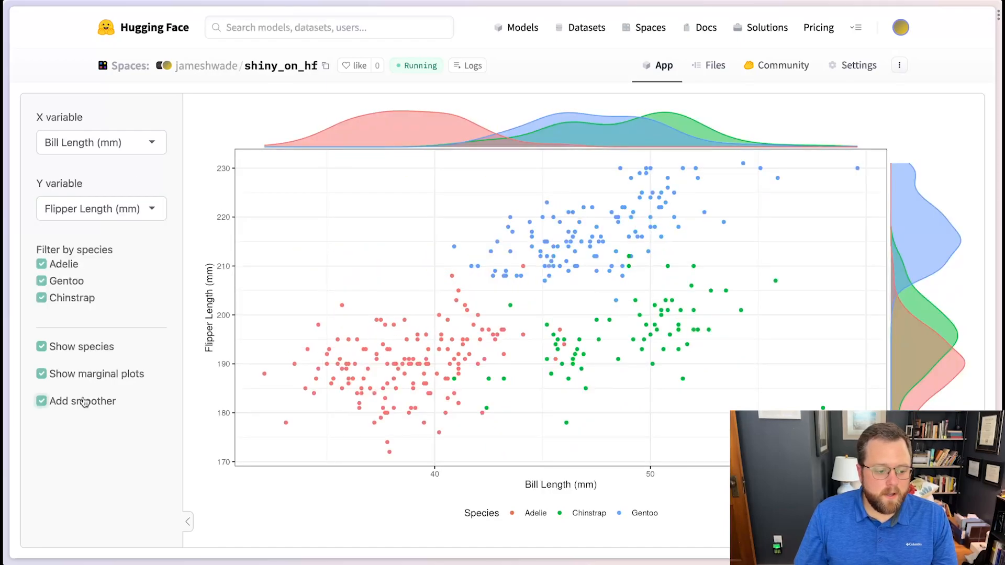
pyautogui.click(41, 400)
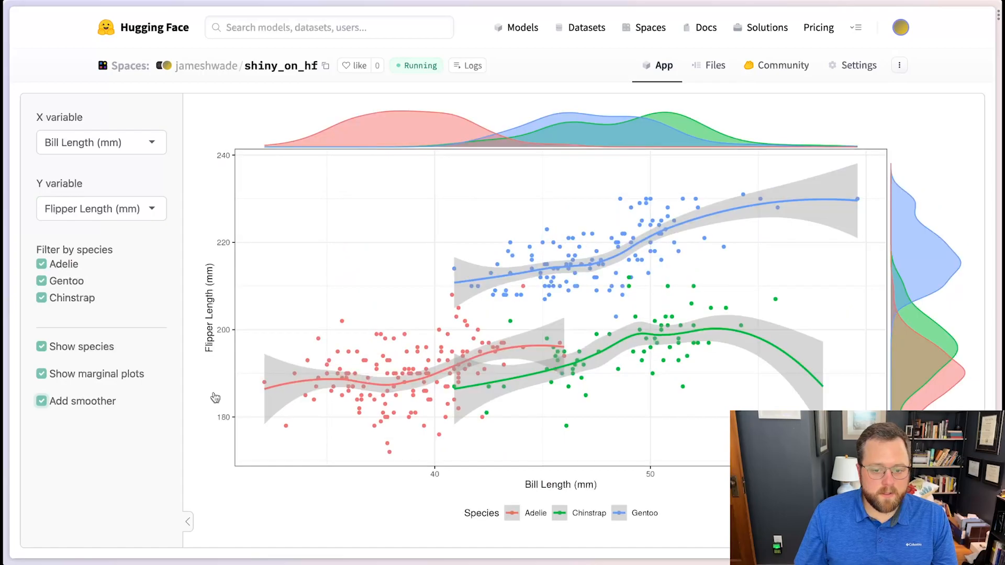
pyautogui.moveTo(715, 65)
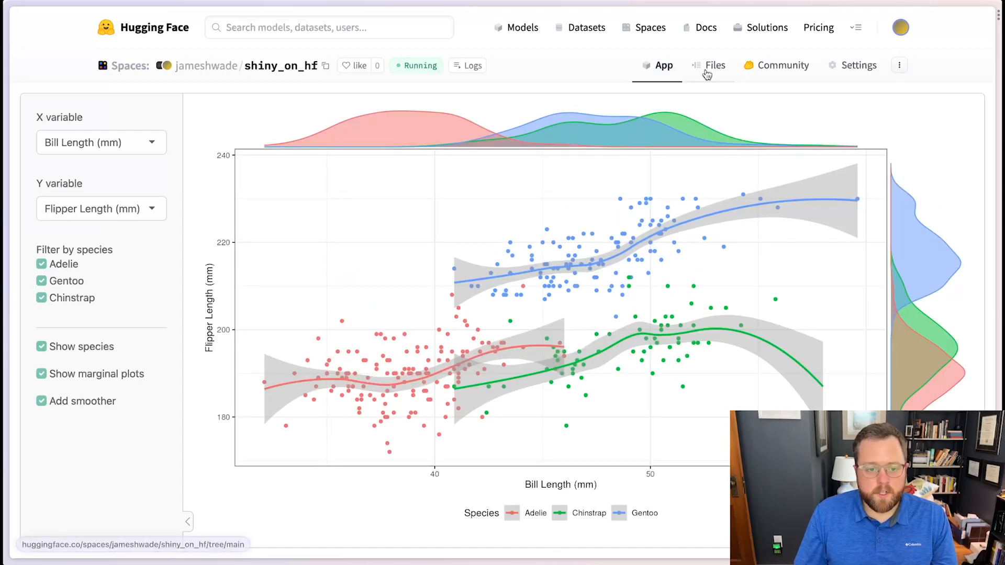
# - Review the Space's repository files (app.R, Dockerfile, penguins.csv), then return to the app
pyautogui.click(714, 65)
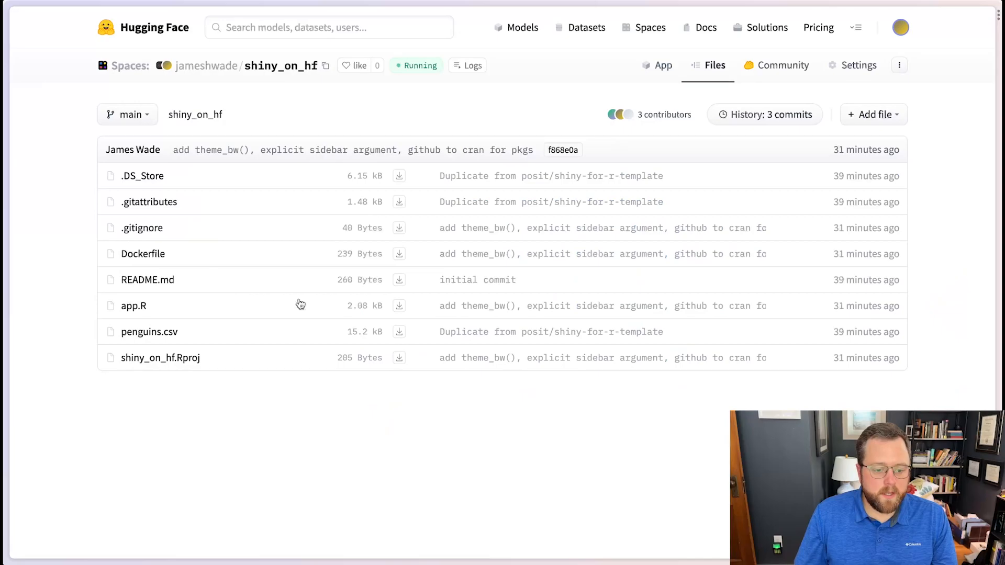
pyautogui.moveTo(162, 305)
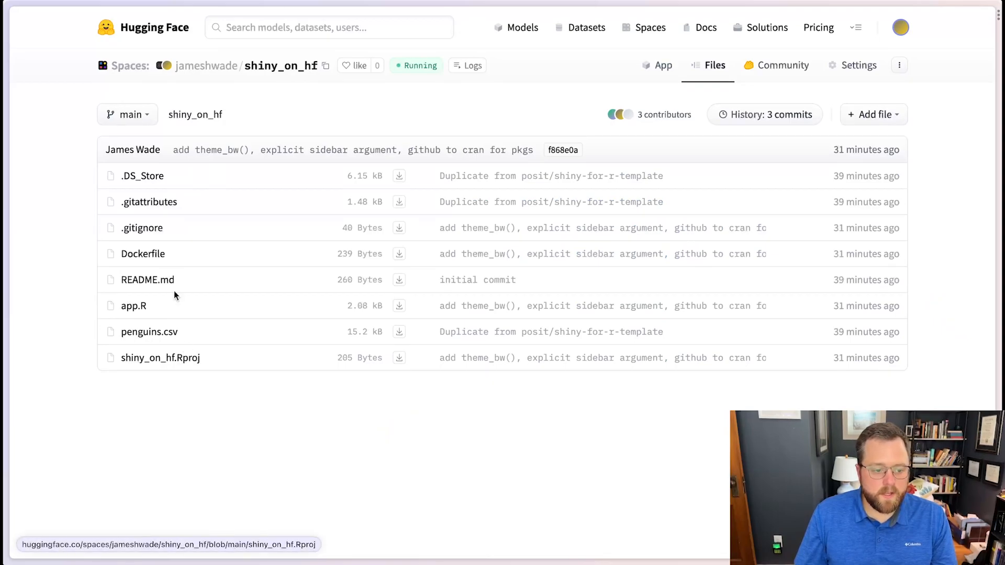
pyautogui.moveTo(142, 228)
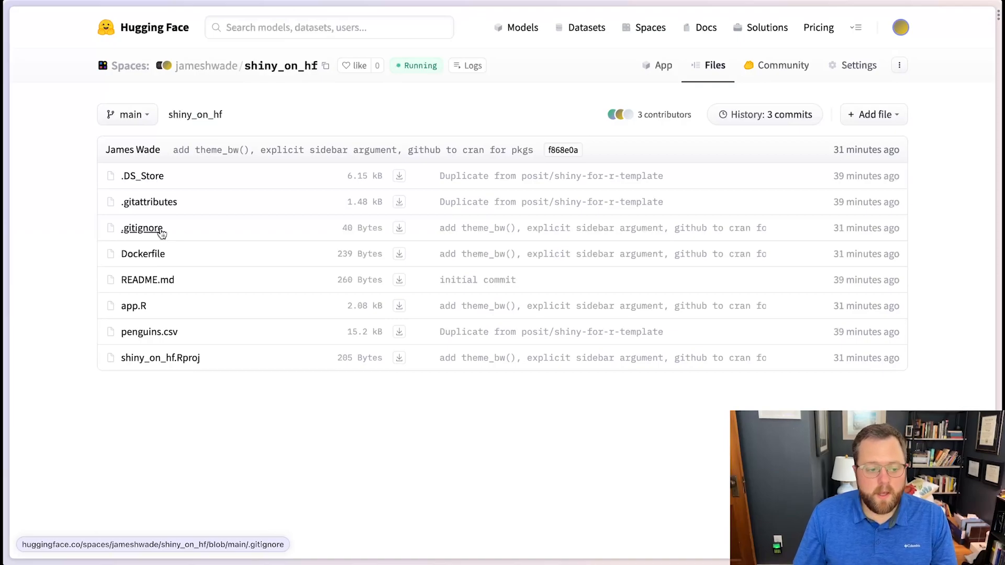
pyautogui.moveTo(142, 254)
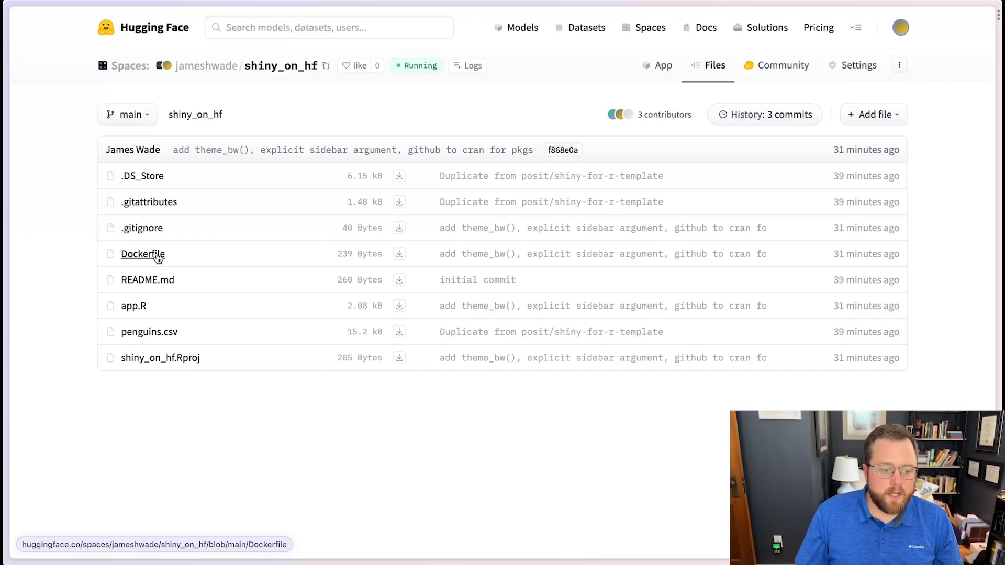
pyautogui.moveTo(662, 65)
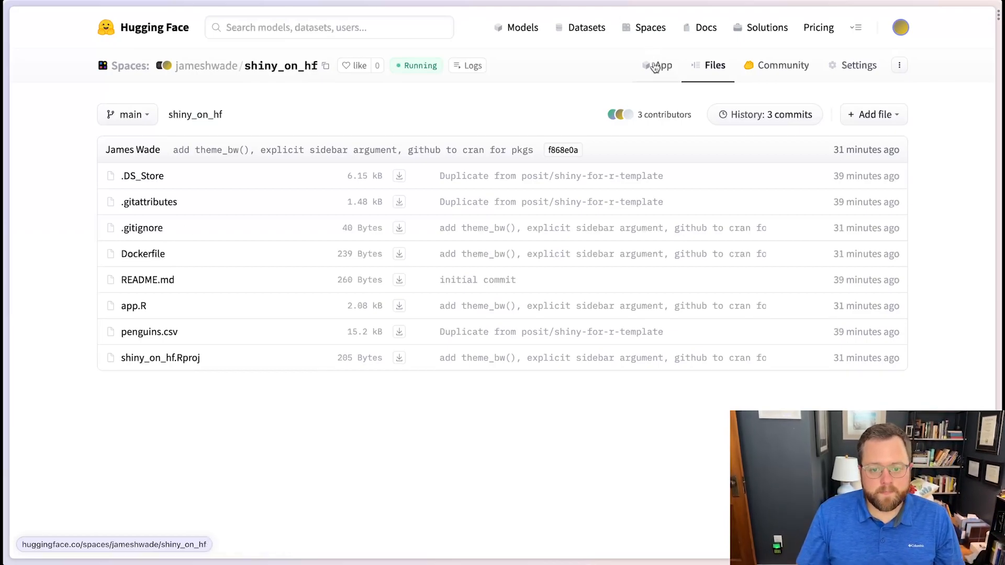
pyautogui.click(662, 64)
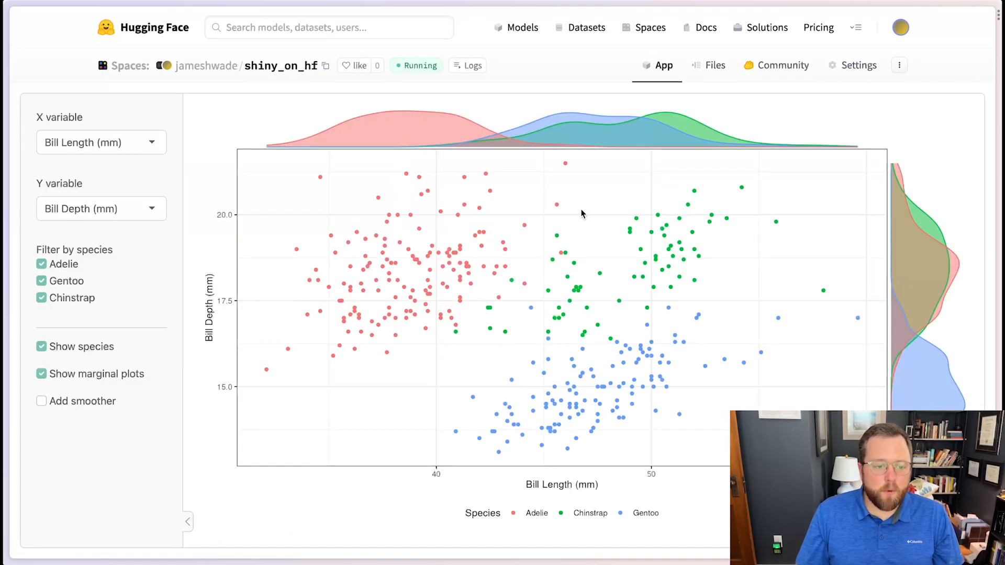
pyautogui.moveTo(549, 182)
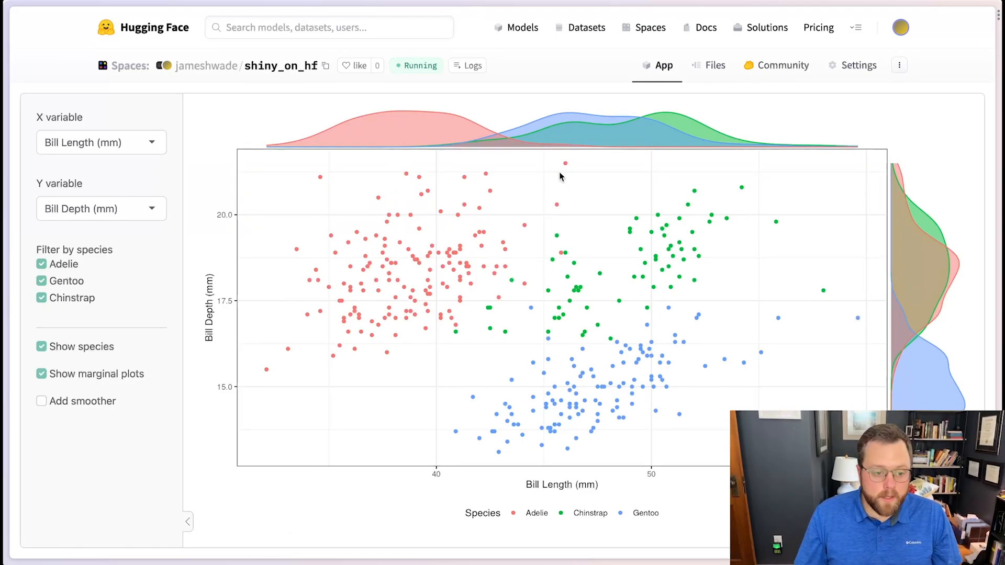
pyautogui.moveTo(906, 31)
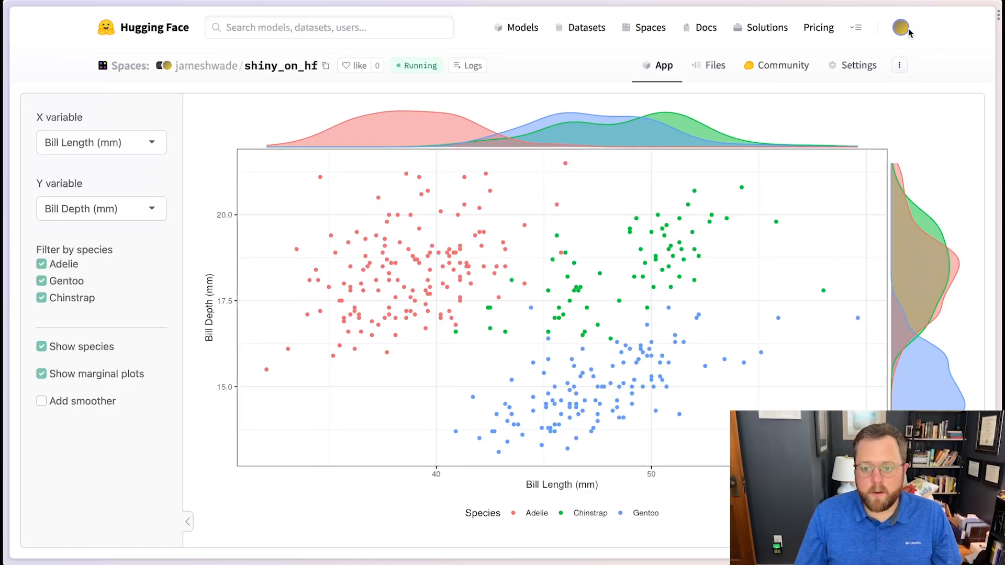
# - Open the profile avatar dropdown over the running shiny_on_hf app
pyautogui.click(900, 26)
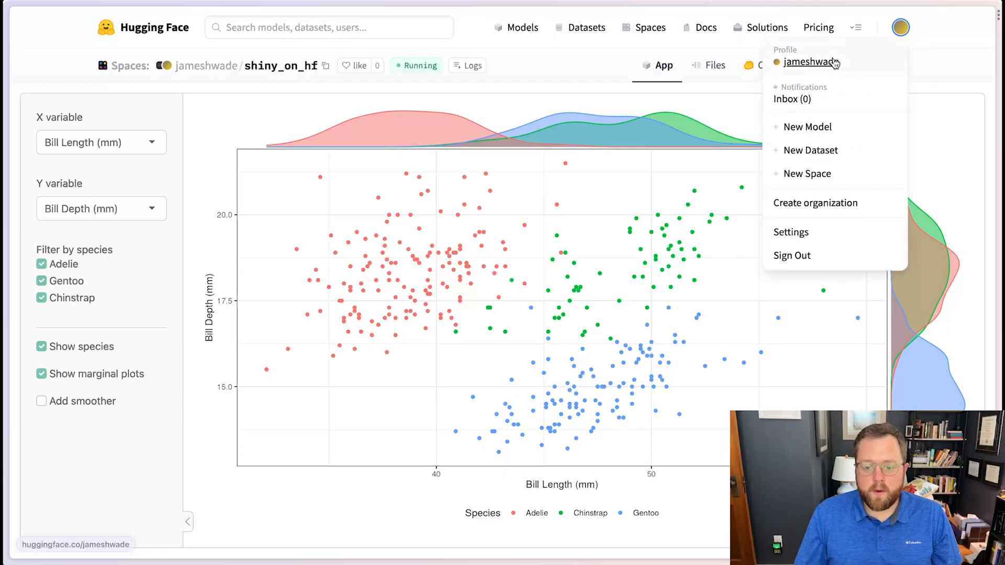
# - Go to Settings > Access Tokens, opening and cancelling the New token dialog once
pyautogui.click(791, 232)
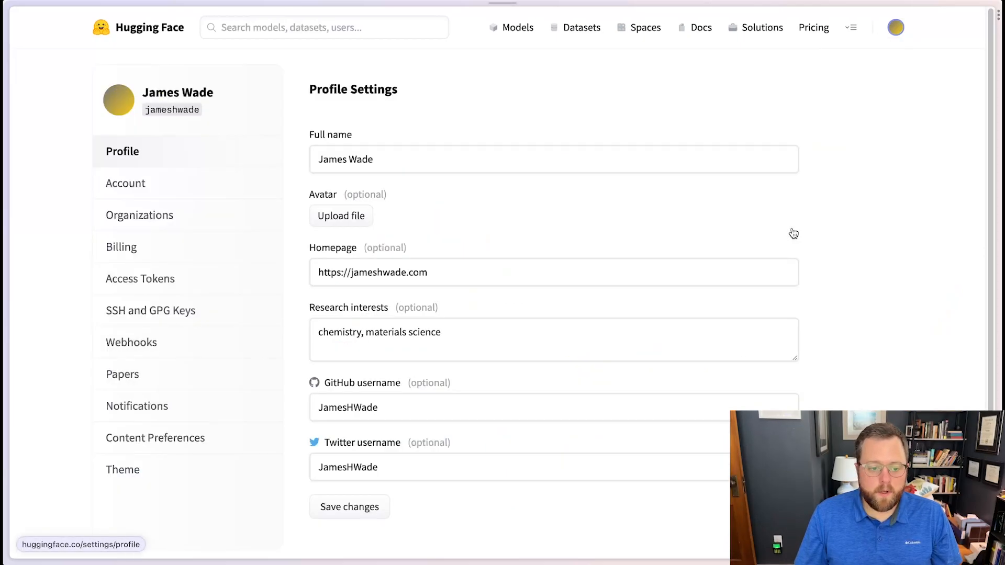
pyautogui.moveTo(530, 127)
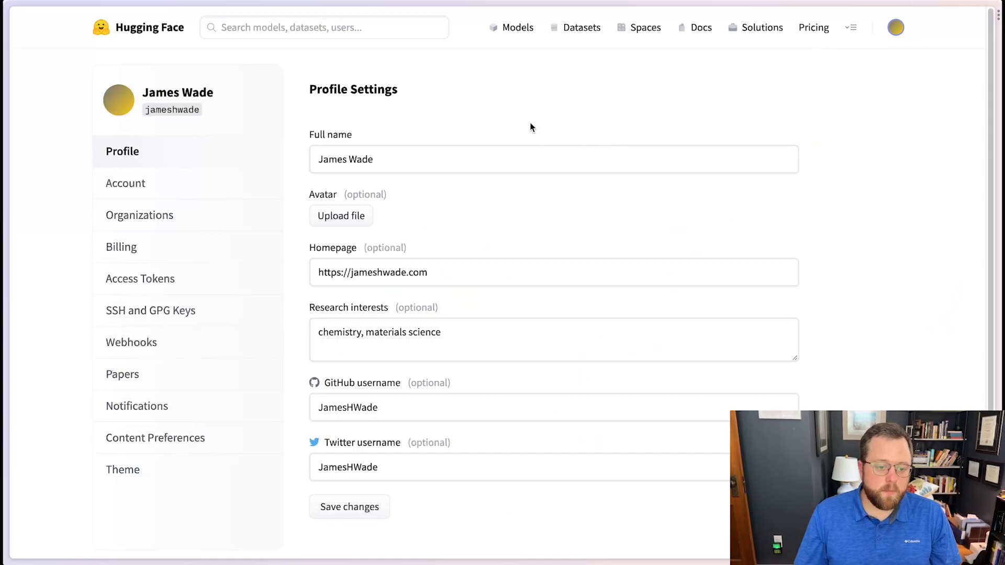
pyautogui.click(141, 278)
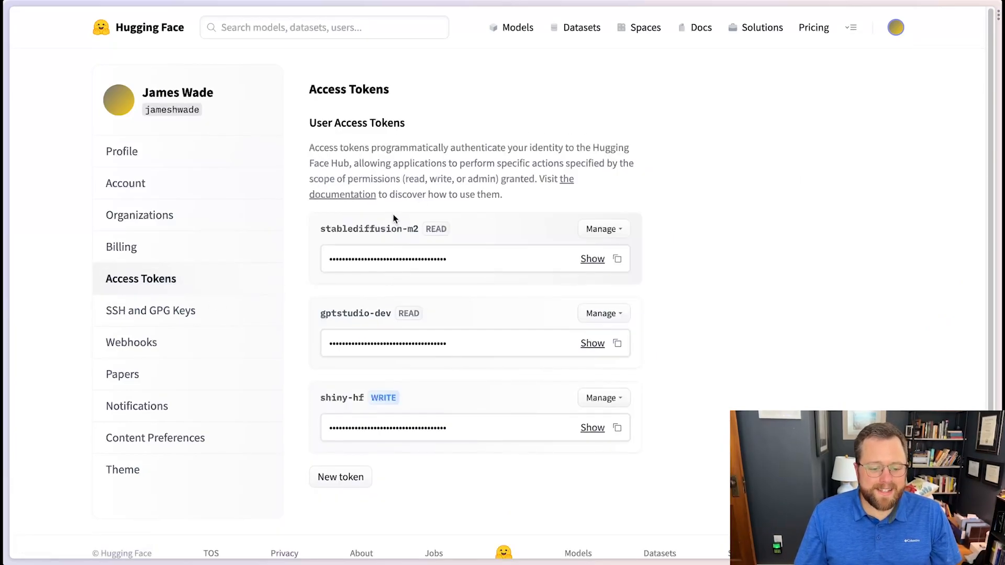
pyautogui.click(340, 477)
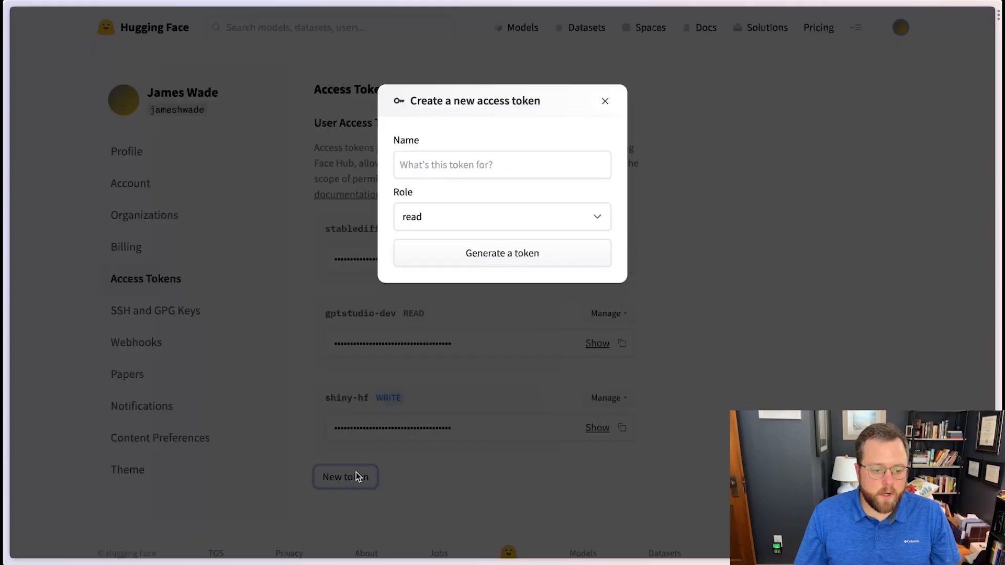
pyautogui.moveTo(604, 101)
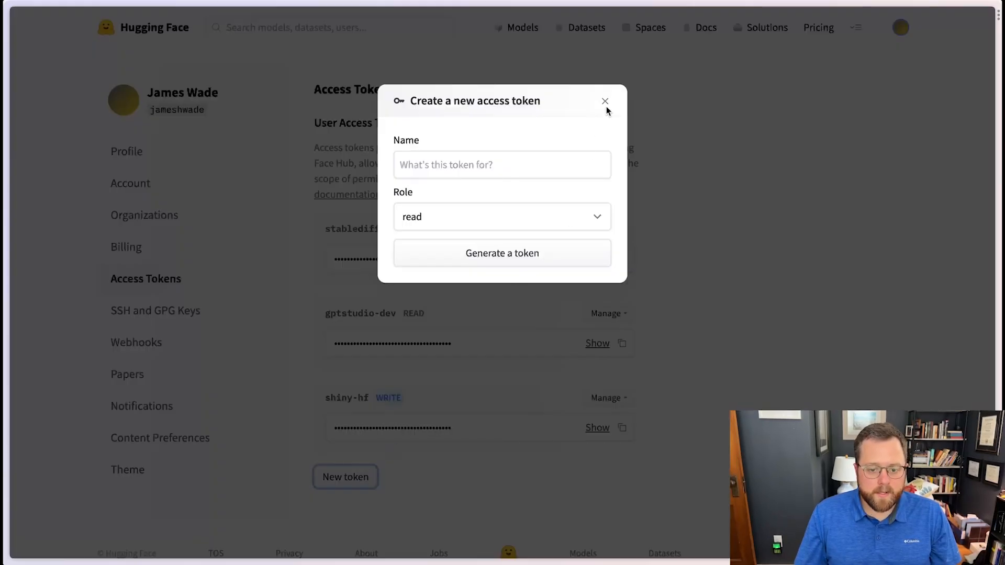
pyautogui.click(604, 101)
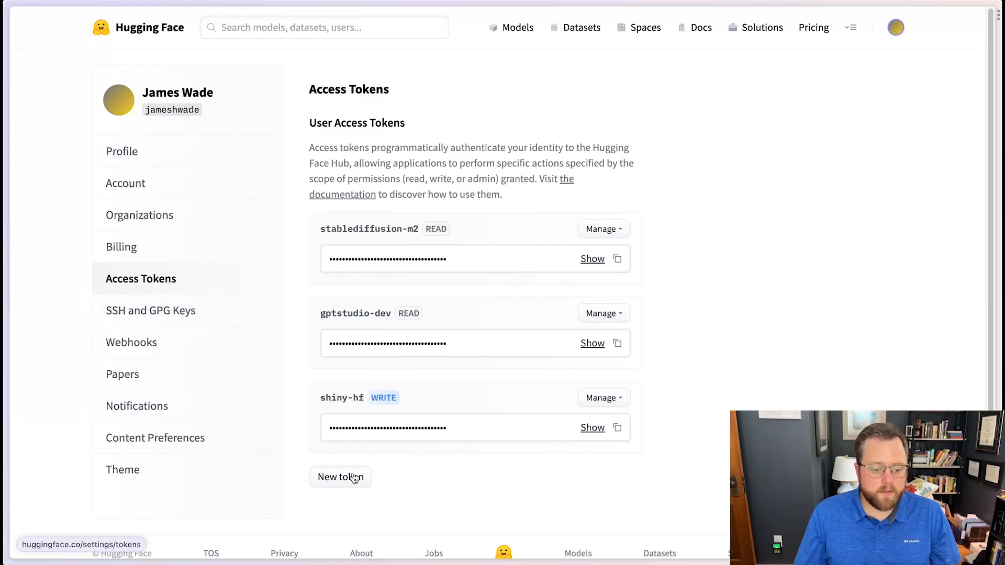
# - Generate a token named deploy_shiny_app with the write role
pyautogui.click(341, 477)
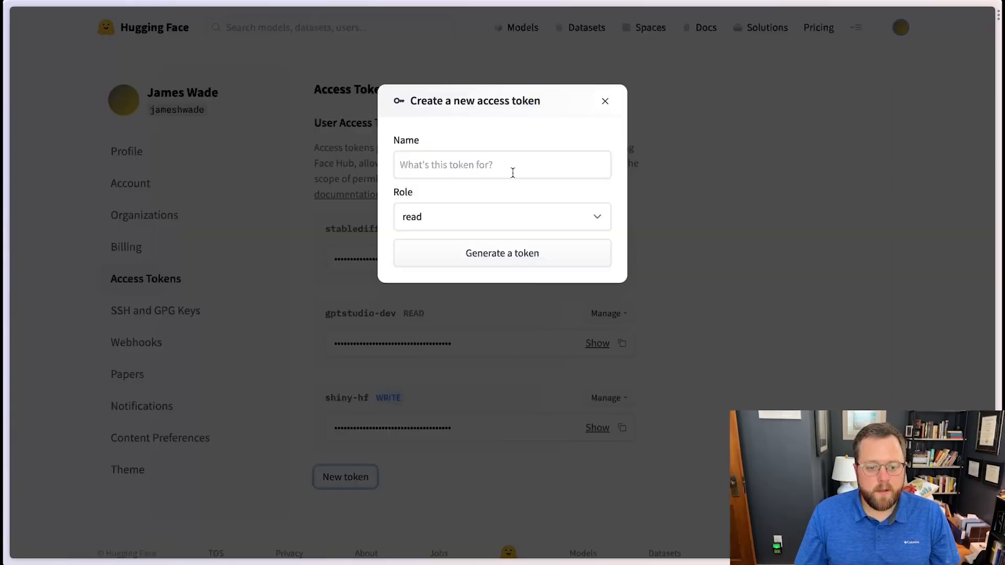
pyautogui.click(502, 165)
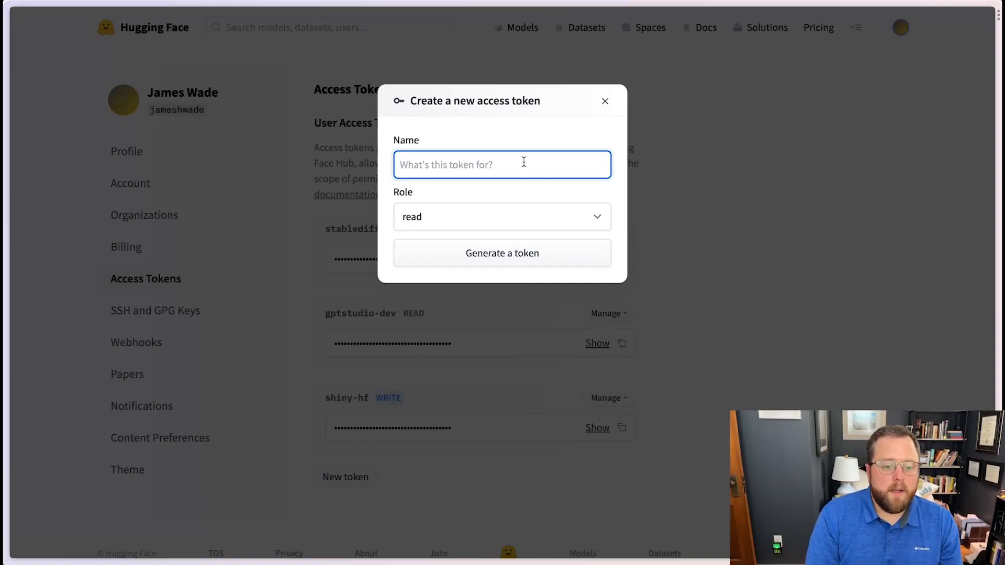
pyautogui.write('deploy_shiny_app')
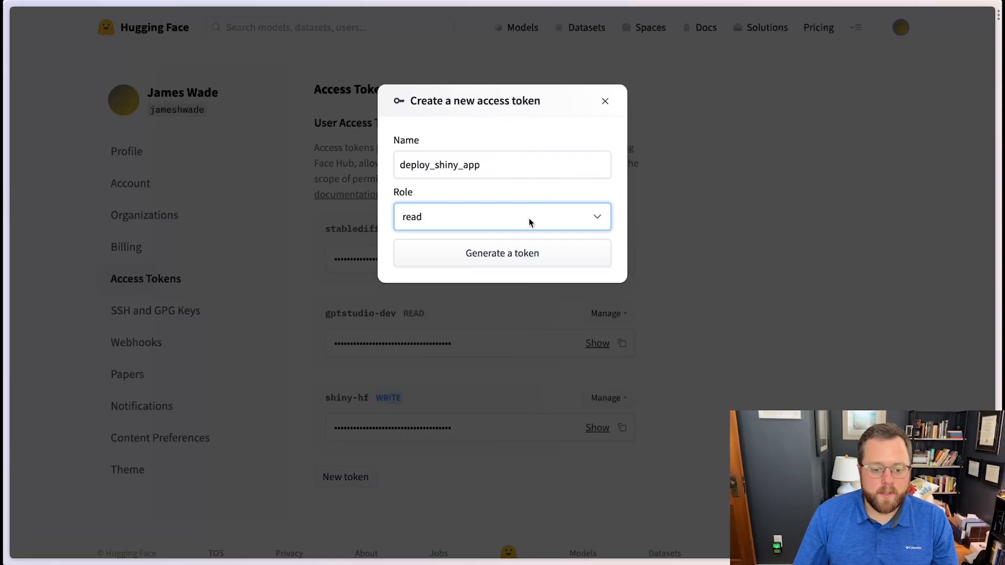
pyautogui.click(502, 216)
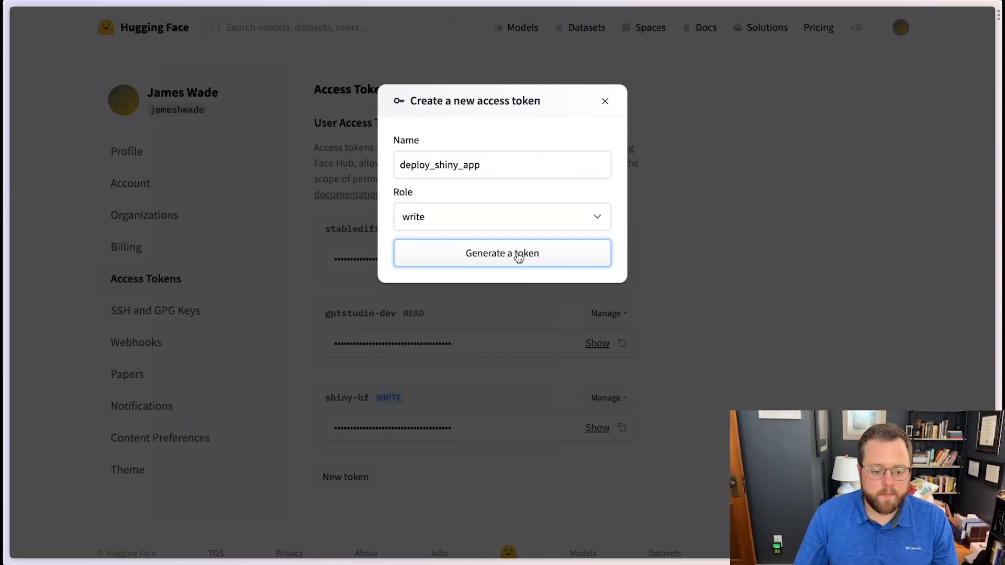
pyautogui.click(502, 252)
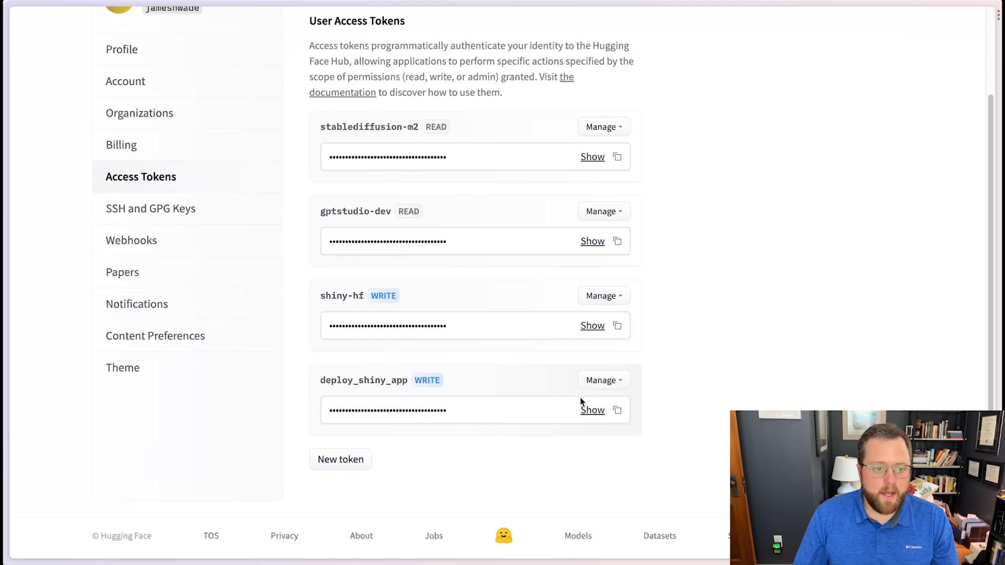
pyautogui.moveTo(513, 372)
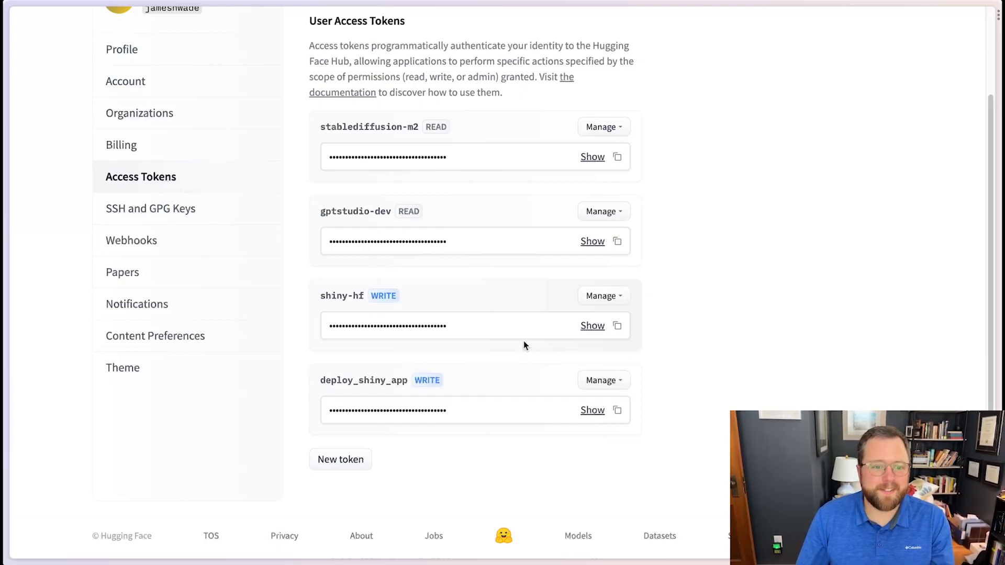
pyautogui.moveTo(684, 239)
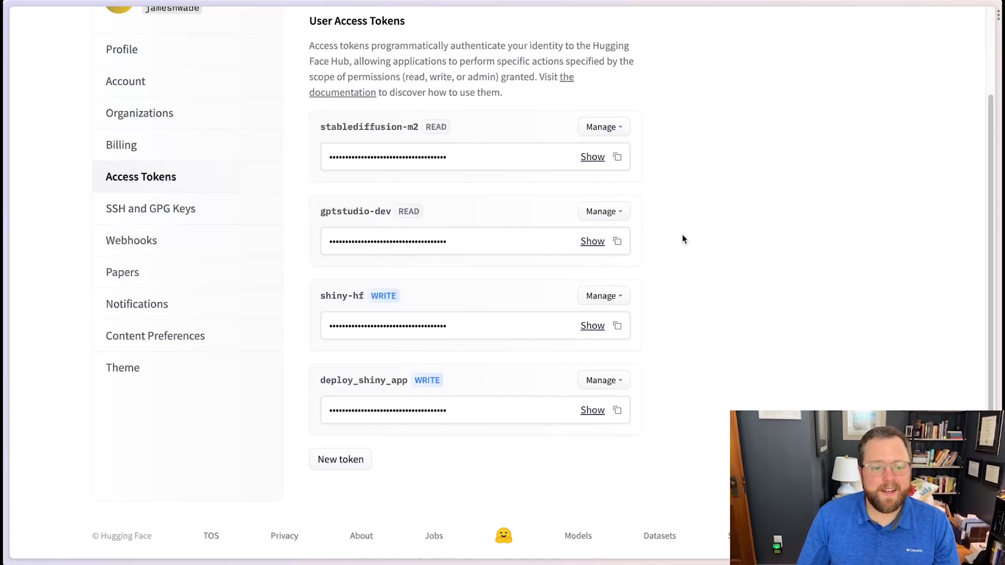